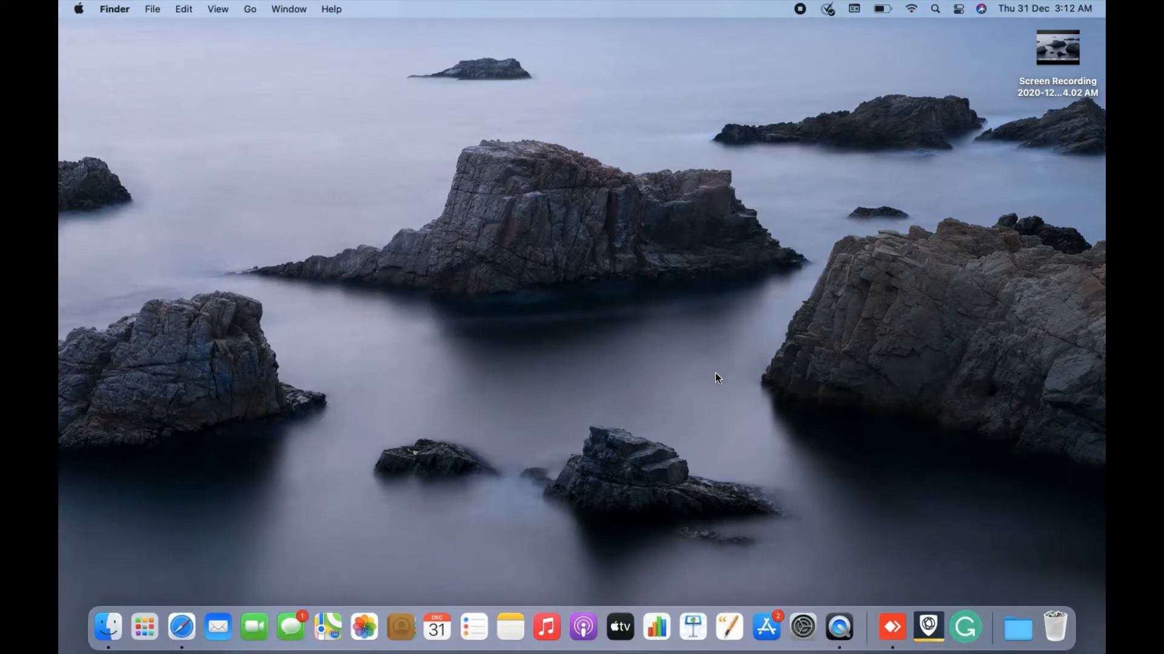
mouse_move(189, 529)
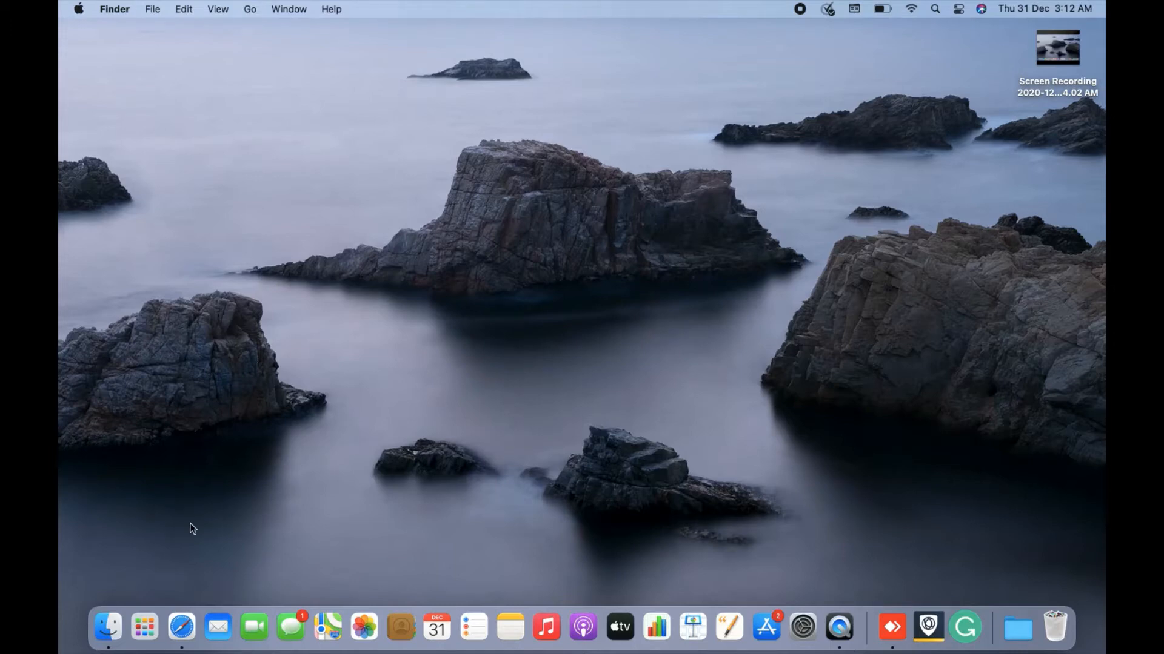
Log in to cPanel at server181.iseencloud.com:2083 using the saved compute3 credentials.
click(181, 627)
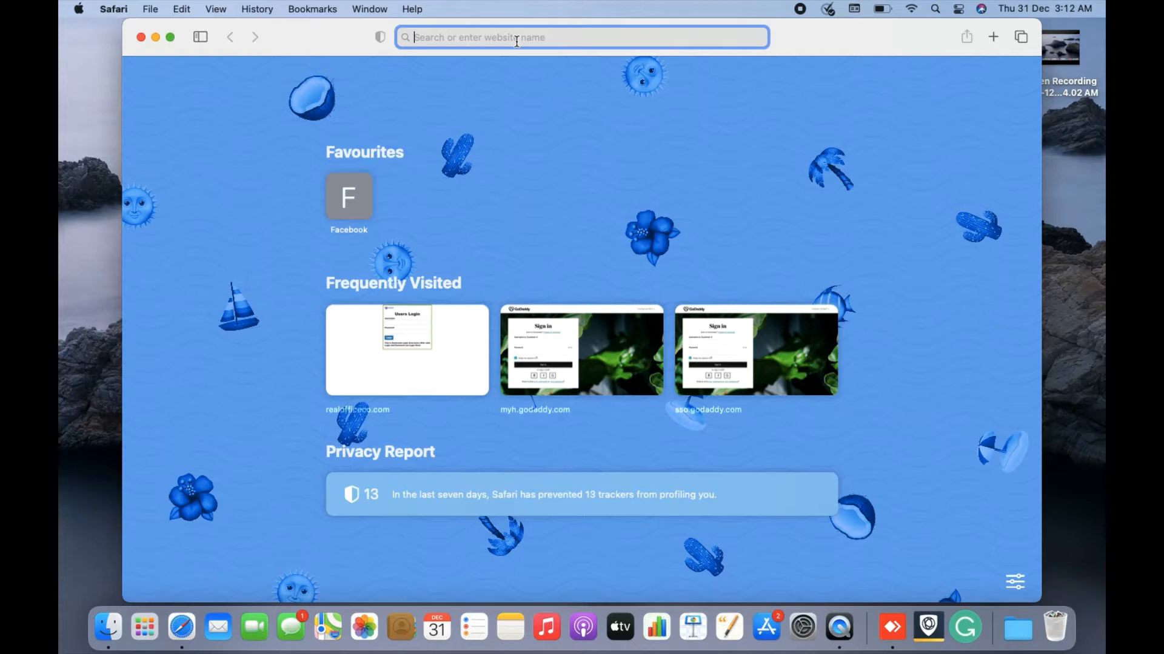
text(server181.iseencloud.com:2083)
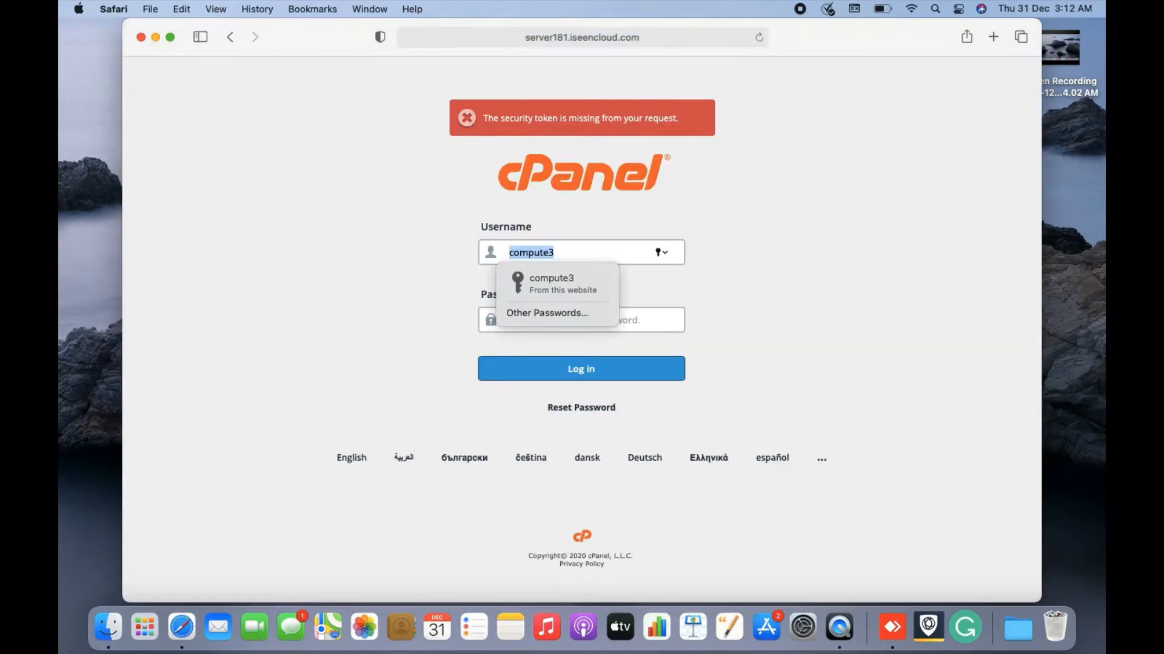
click(551, 283)
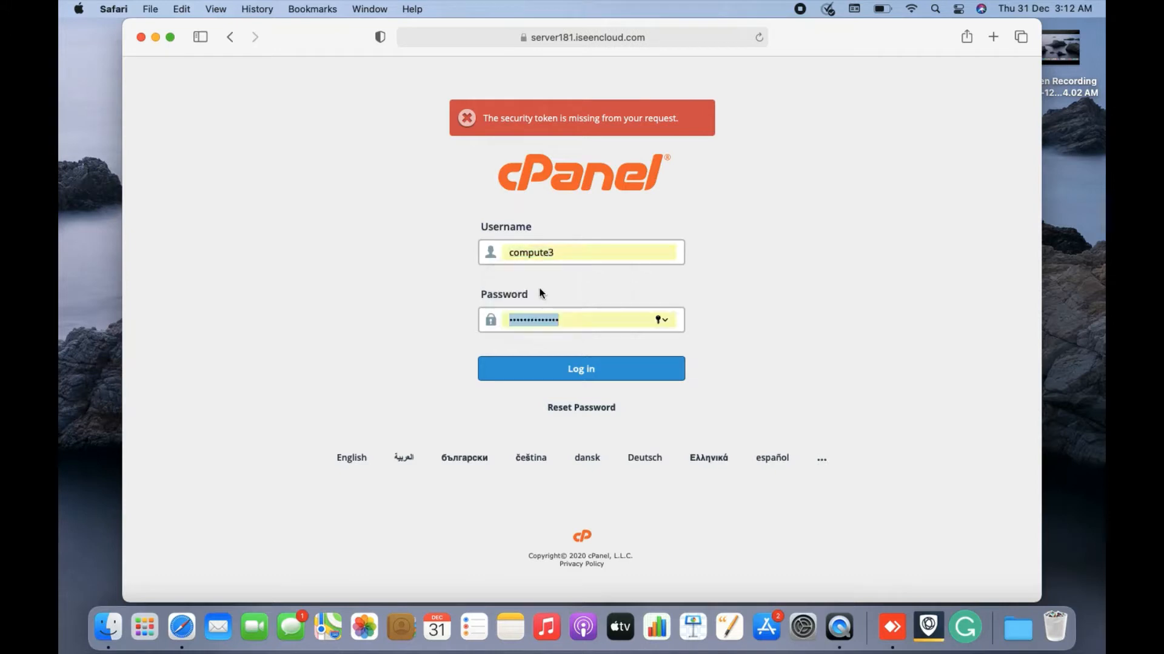
click(581, 369)
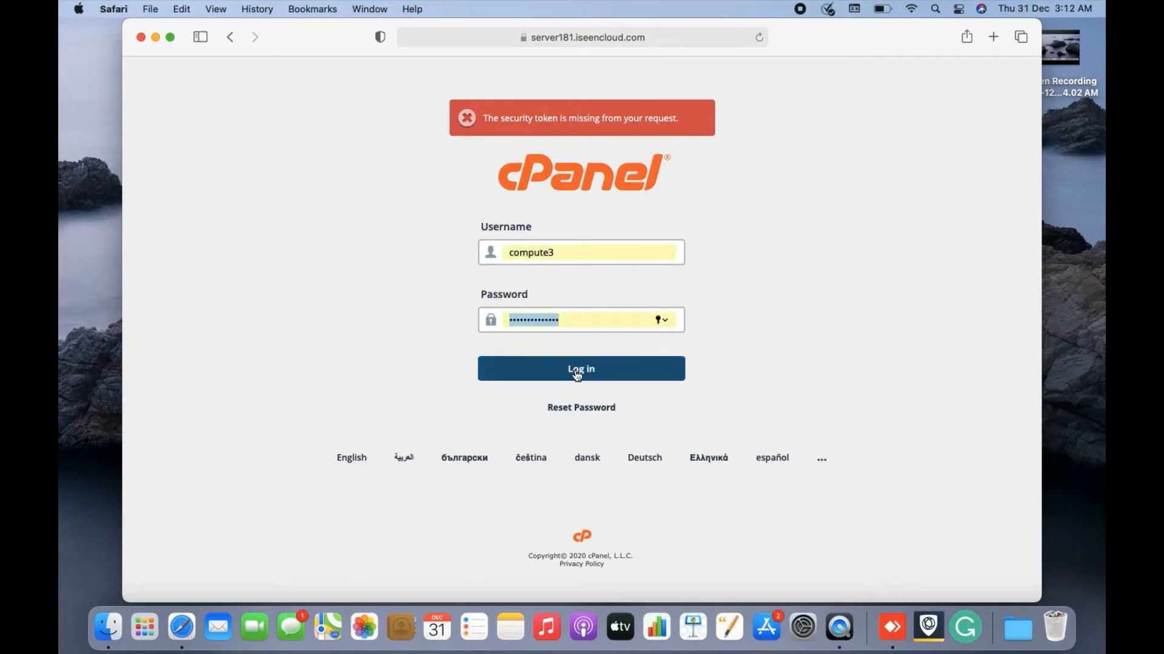
click(580, 369)
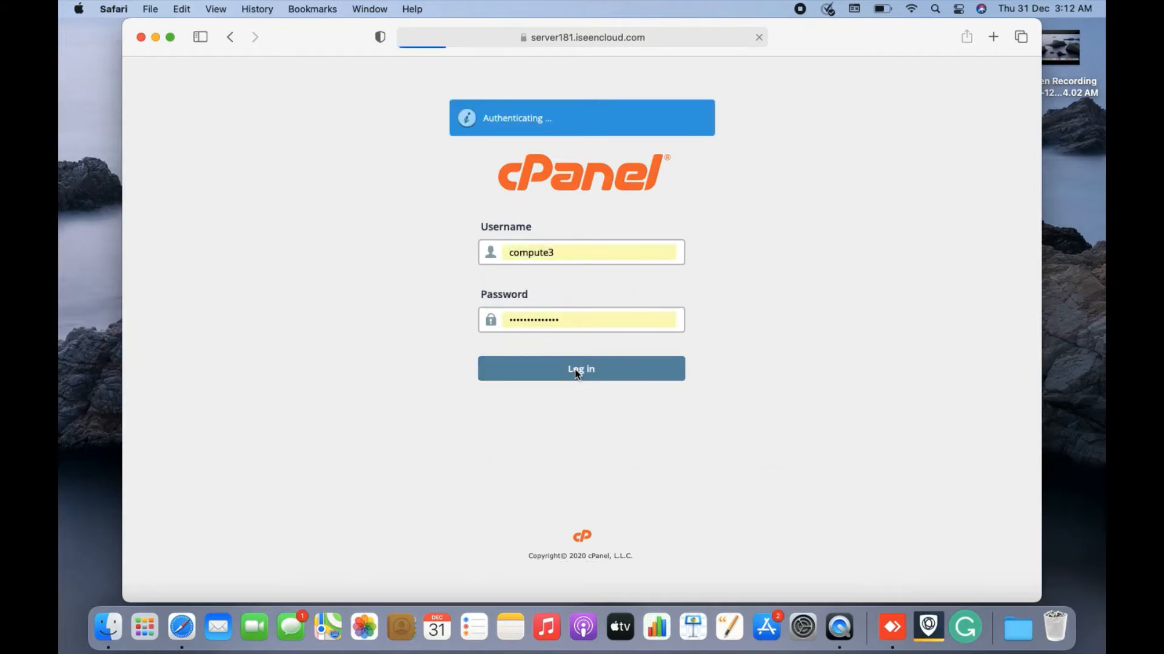
click(580, 369)
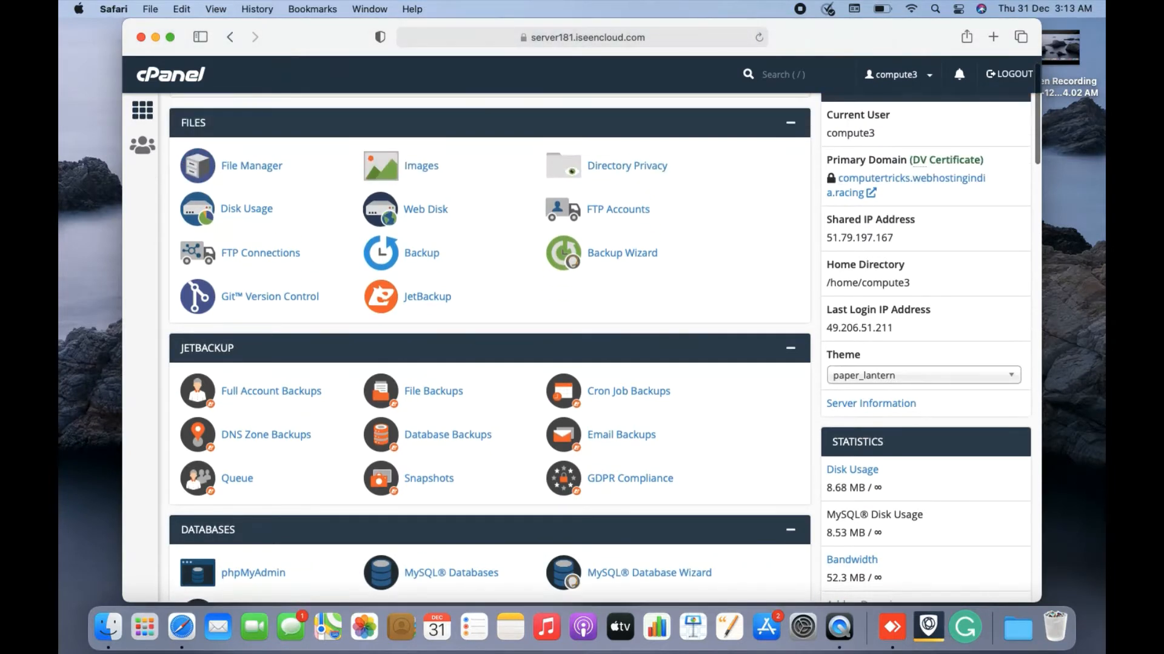
Scroll the cPanel dashboard down to the Softaculous Apps Installer section listing WordPress.
scroll(down, 3)
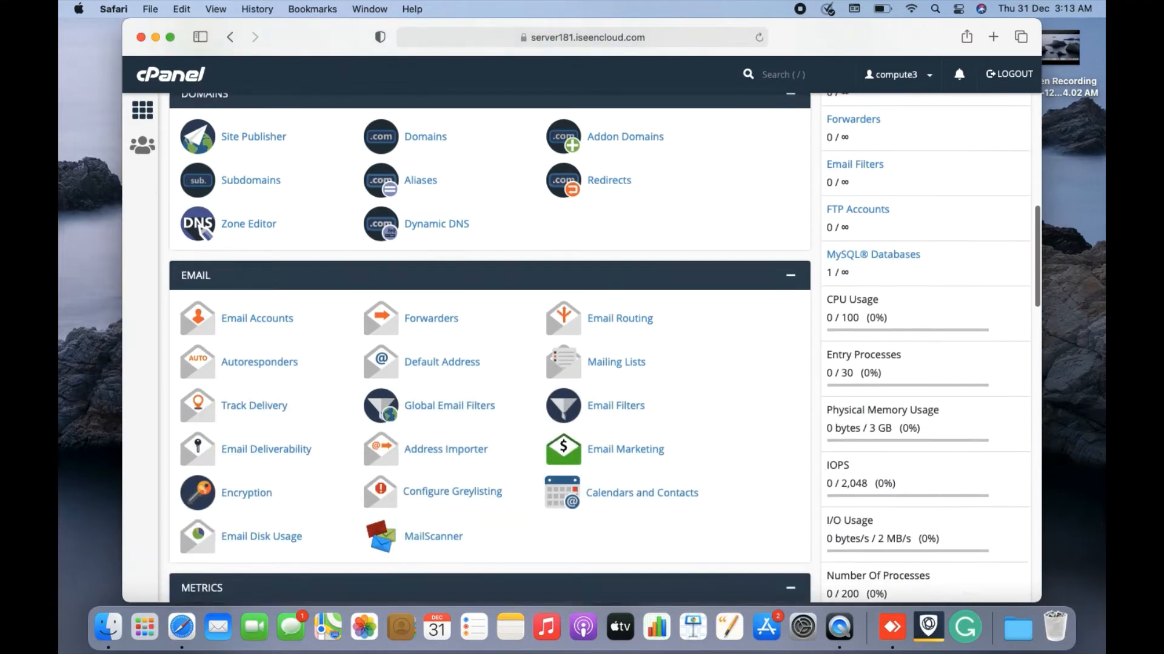
scroll(down, 3)
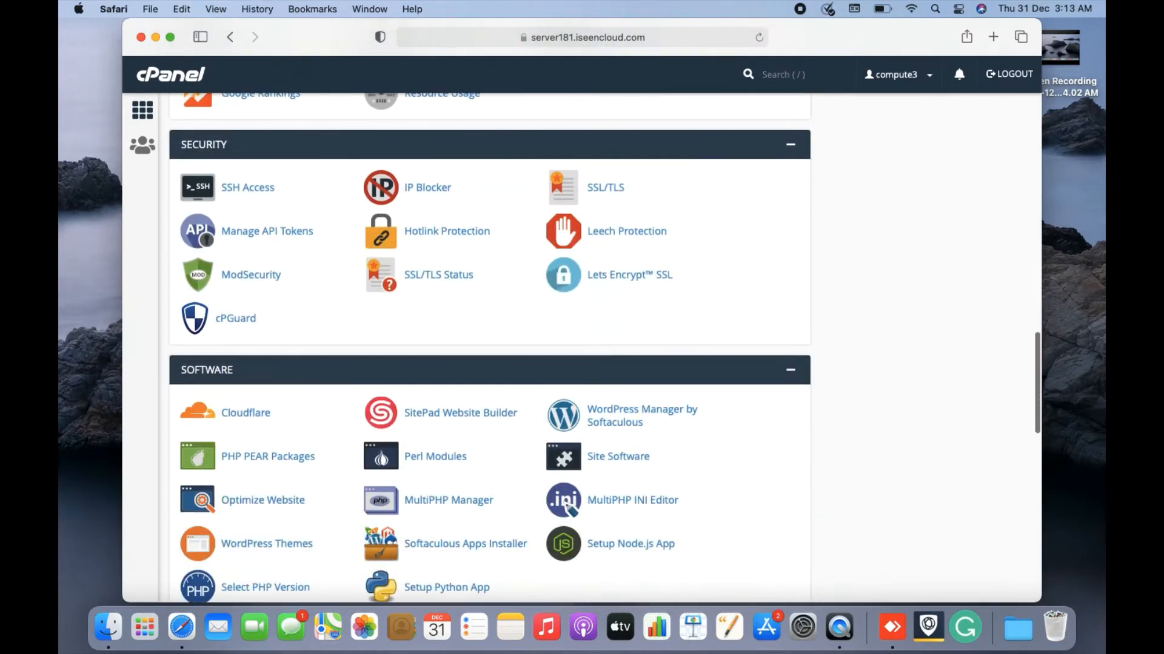
scroll(down, 3)
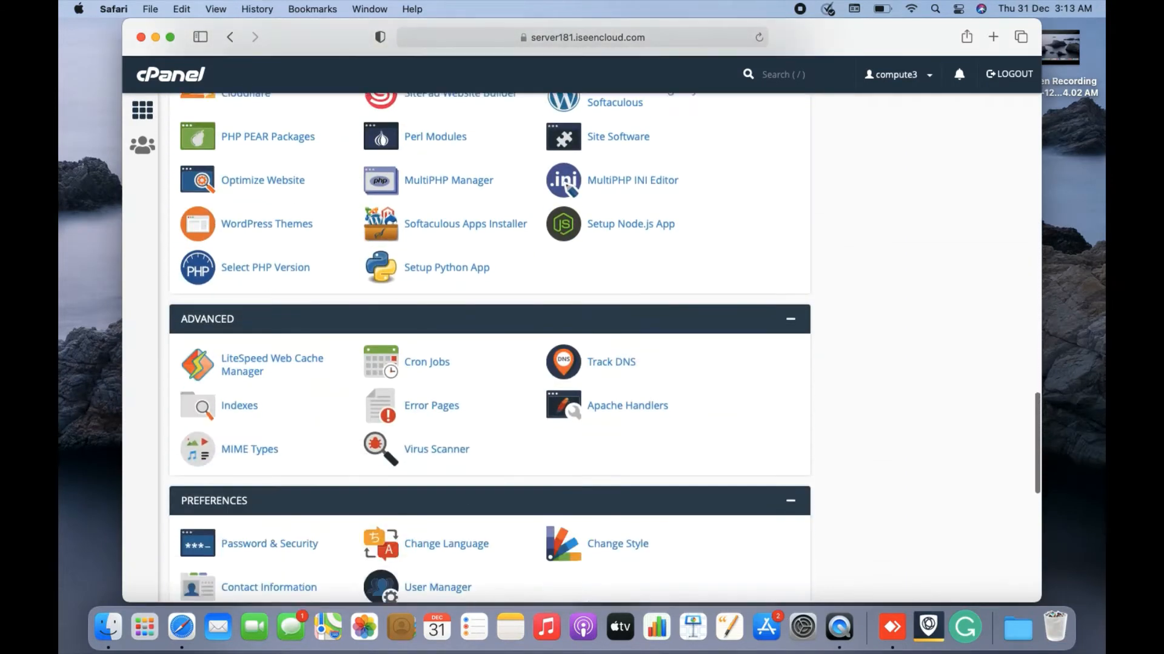
scroll(down, 3)
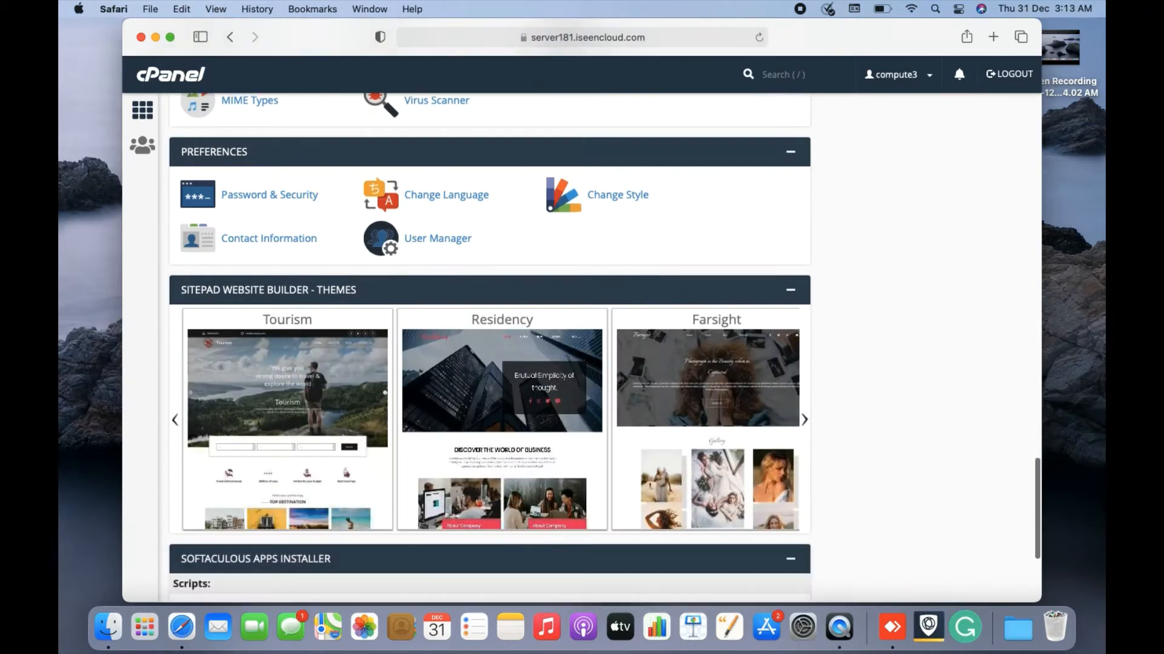
scroll(down, 3)
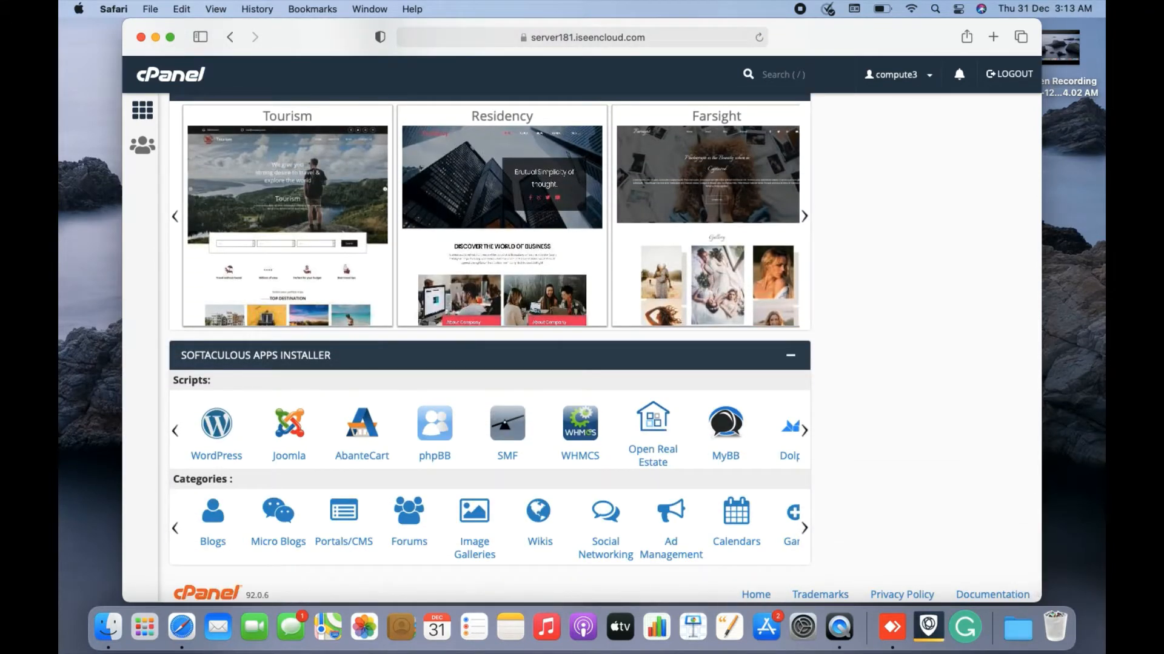
mouse_move(215, 333)
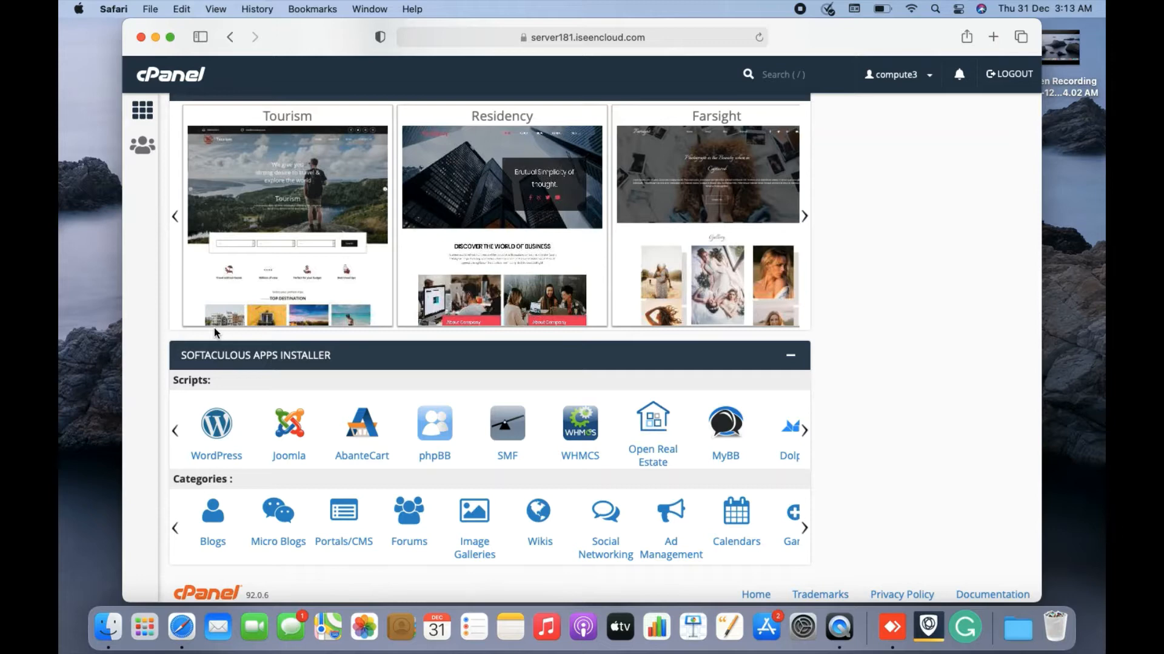
mouse_move(192, 361)
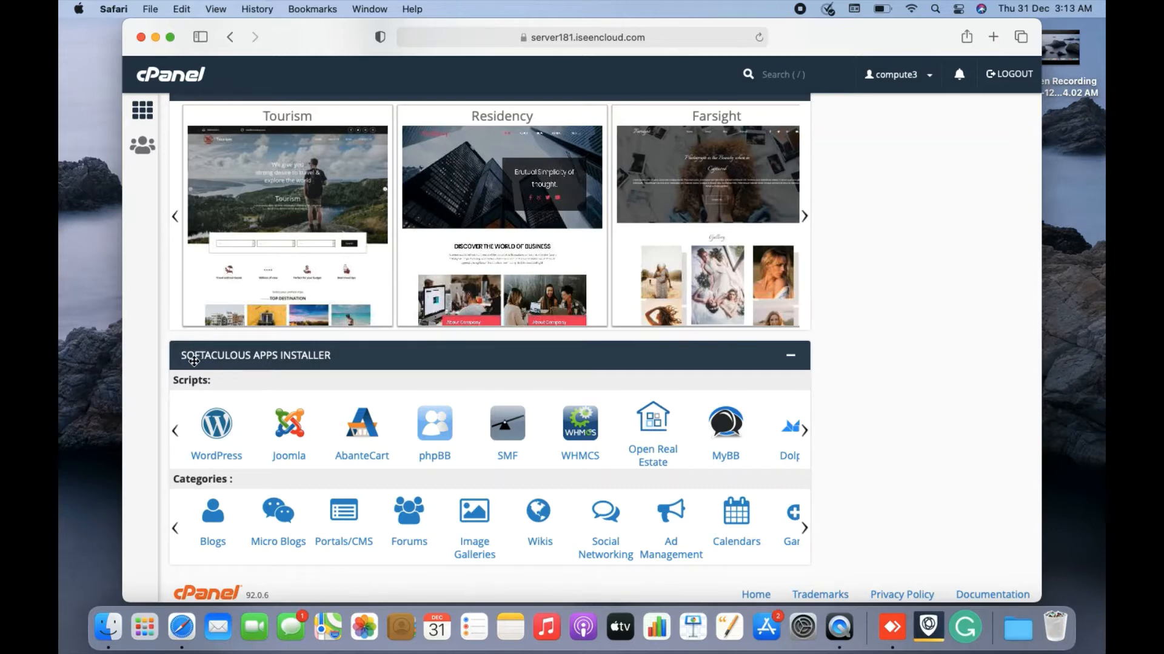
mouse_move(364, 361)
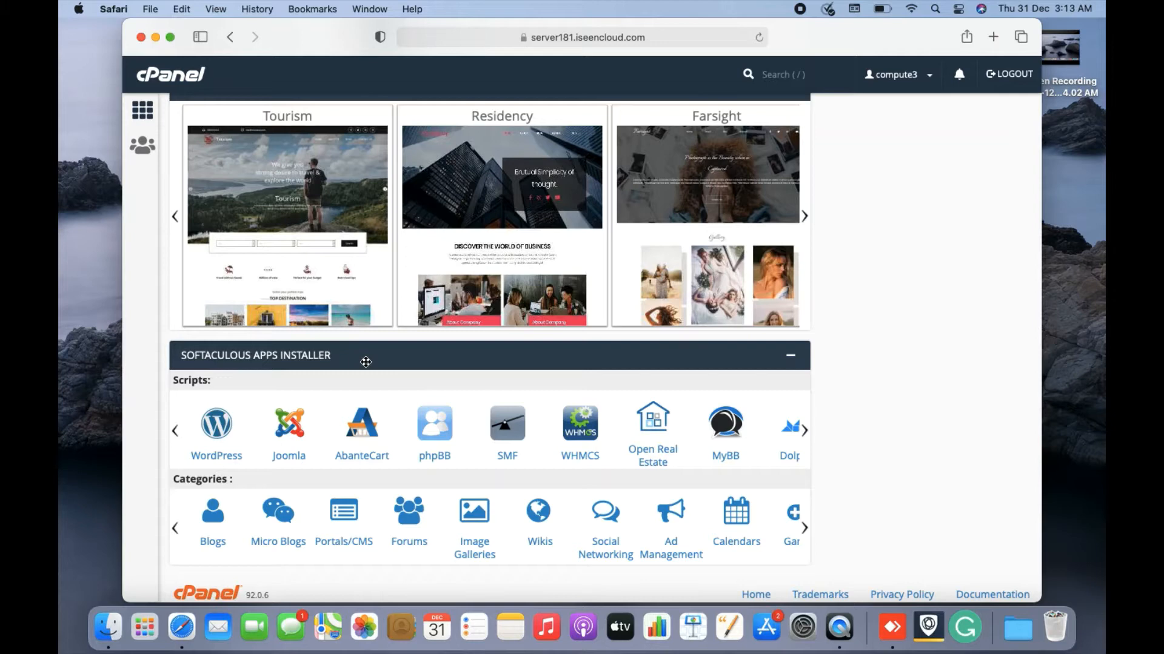
mouse_move(227, 416)
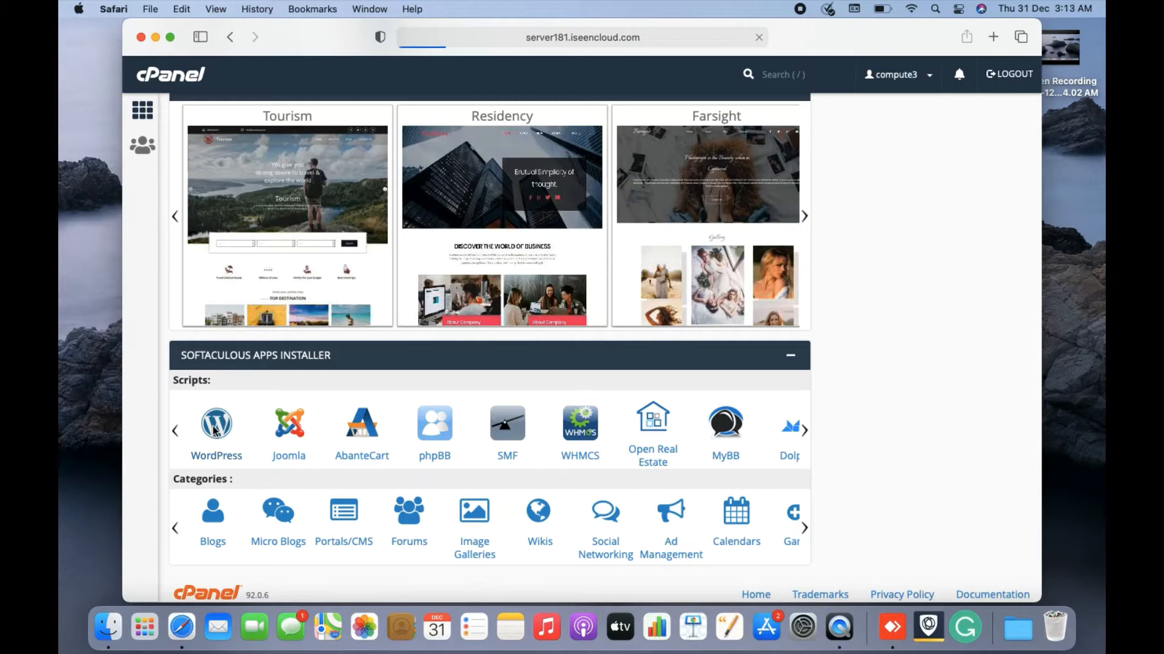
Open Softaculous WordPress and view the computertricks.webhostingindia.racing installation (version 5.6).
click(216, 423)
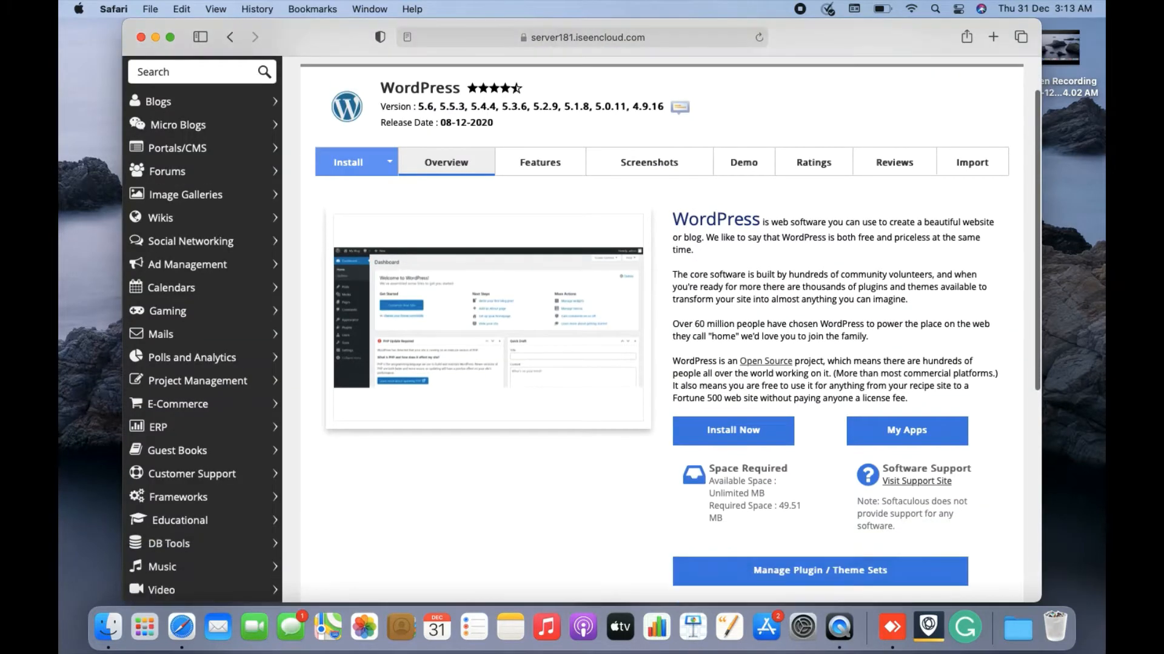
scroll(down, 3)
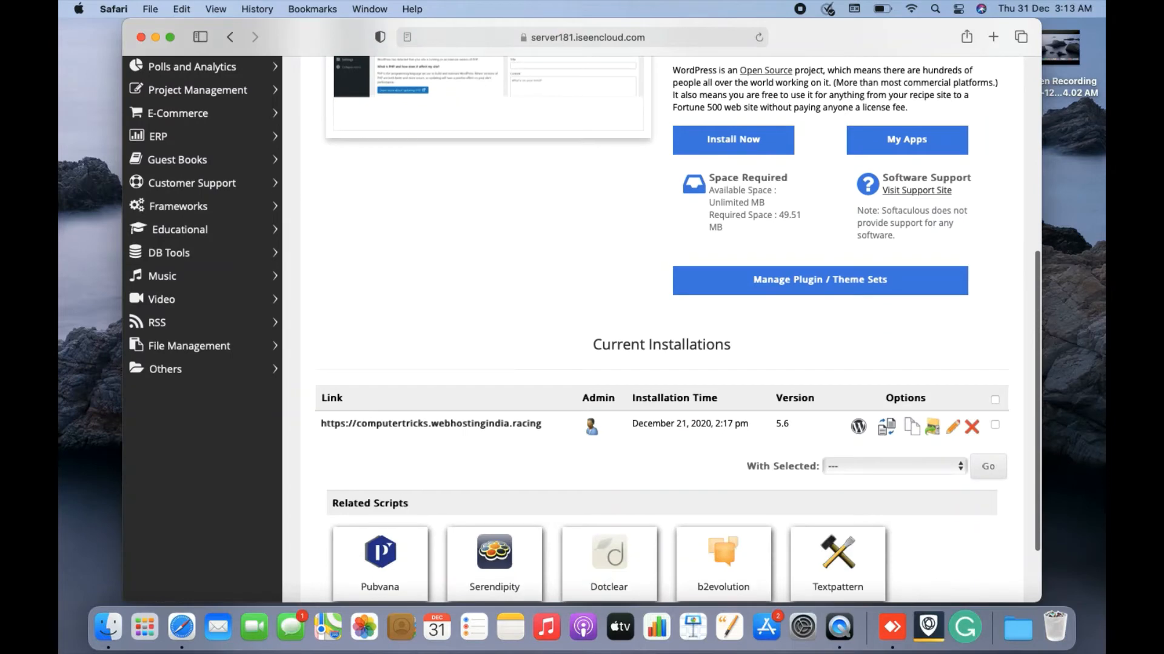
scroll(down, 3)
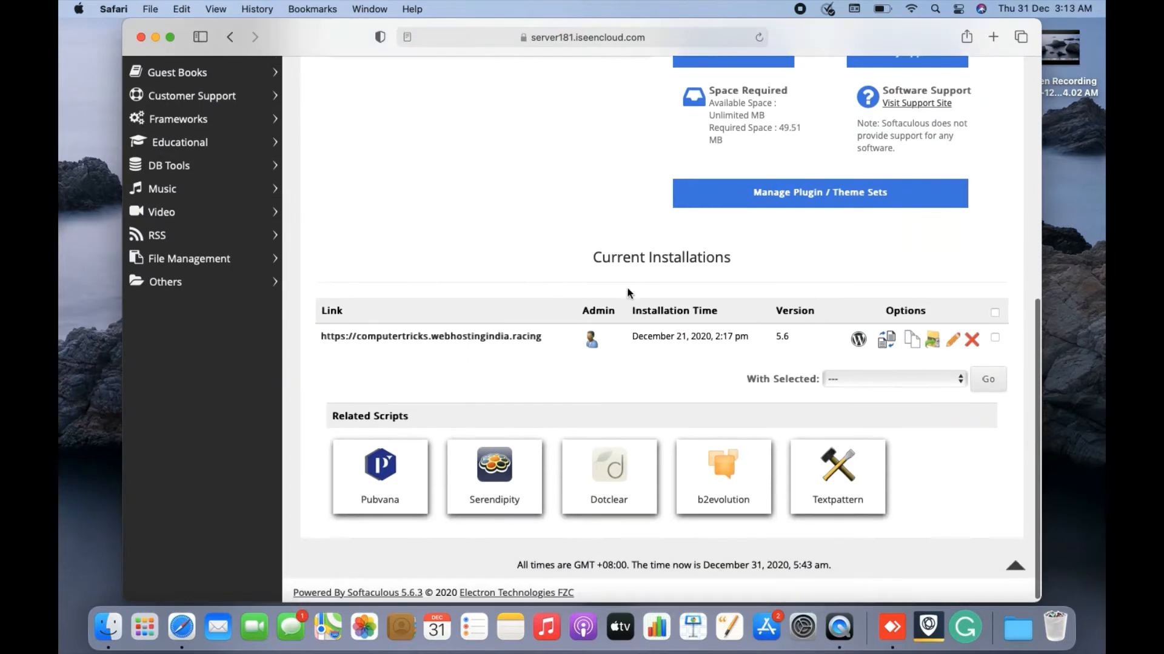
mouse_move(600, 257)
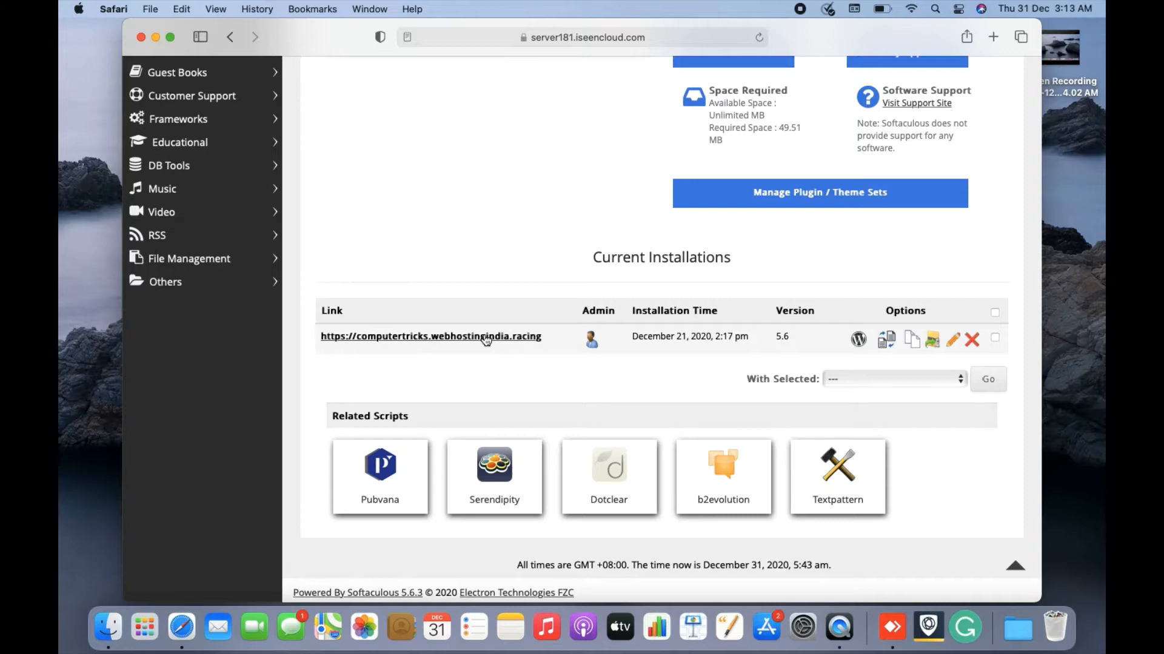
mouse_move(503, 350)
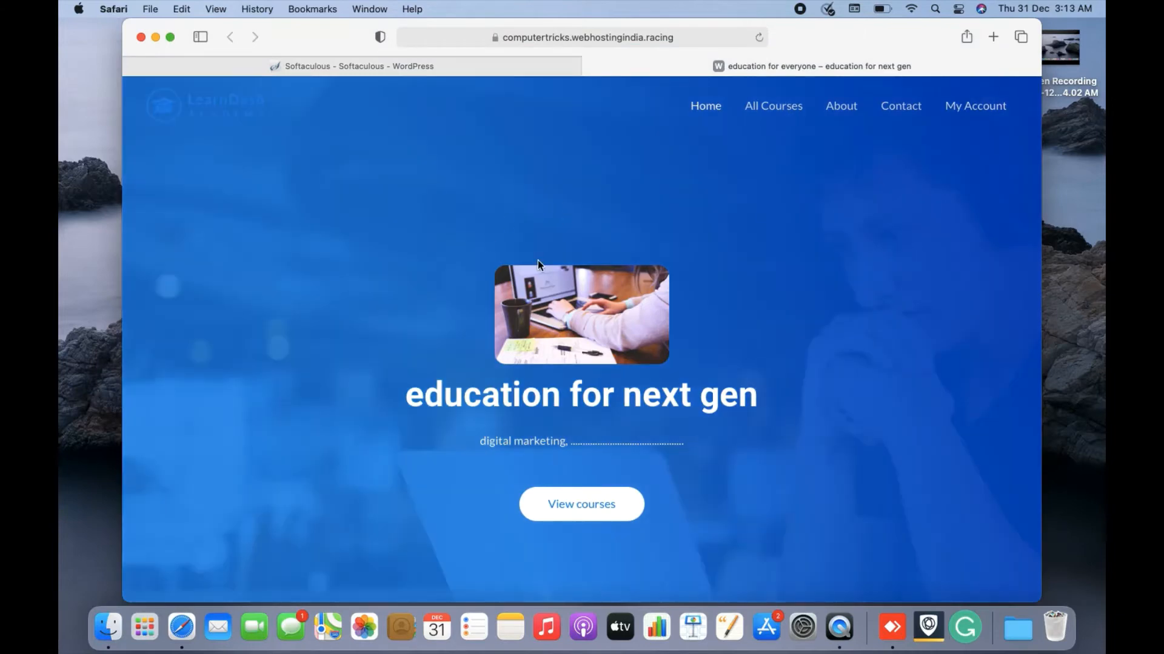
Browse the education homepage to the bottom, then return to the Softaculous tab.
scroll(down, 3)
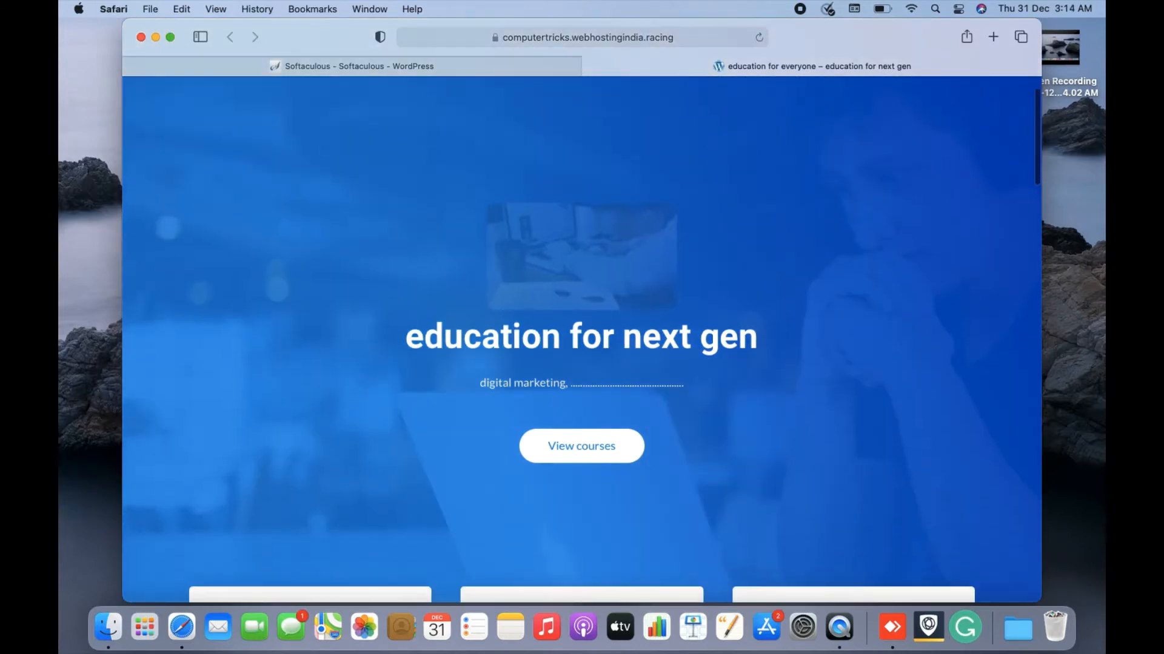
scroll(down, 3)
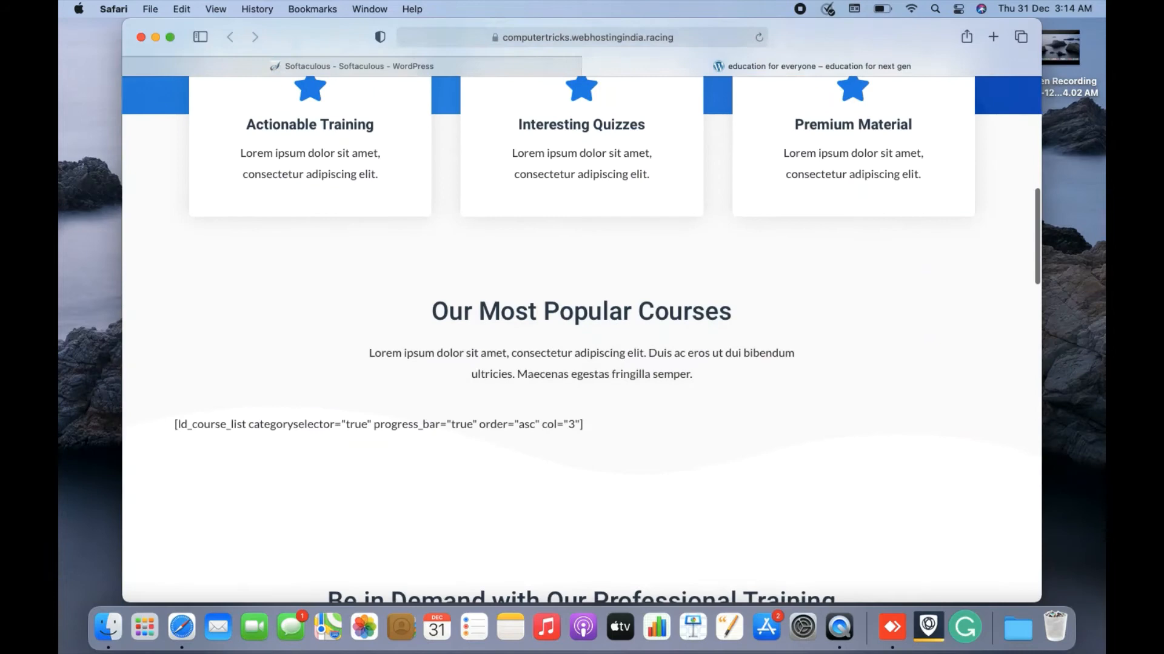
scroll(down, 3)
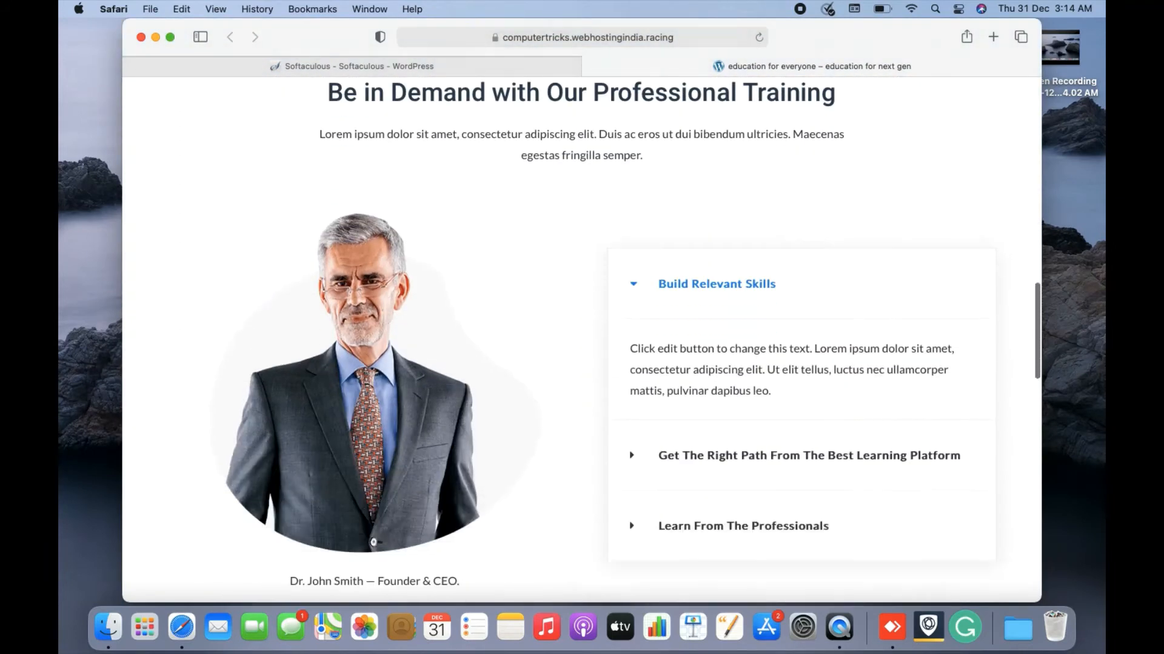
scroll(down, 3)
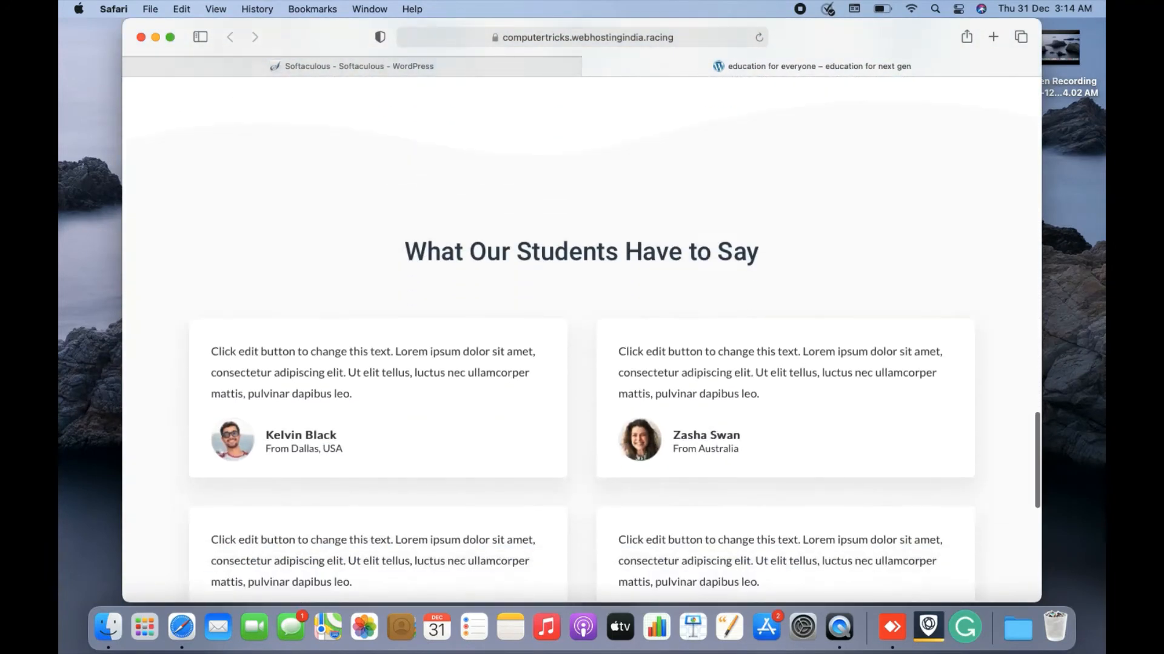
scroll(down, 3)
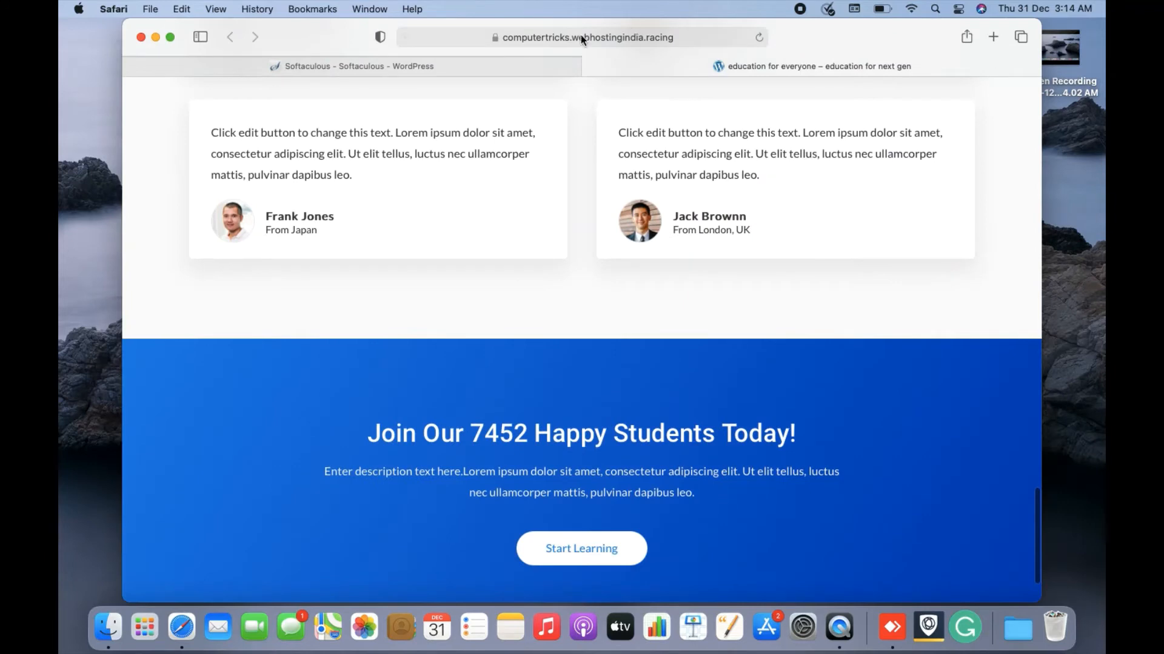
click(353, 66)
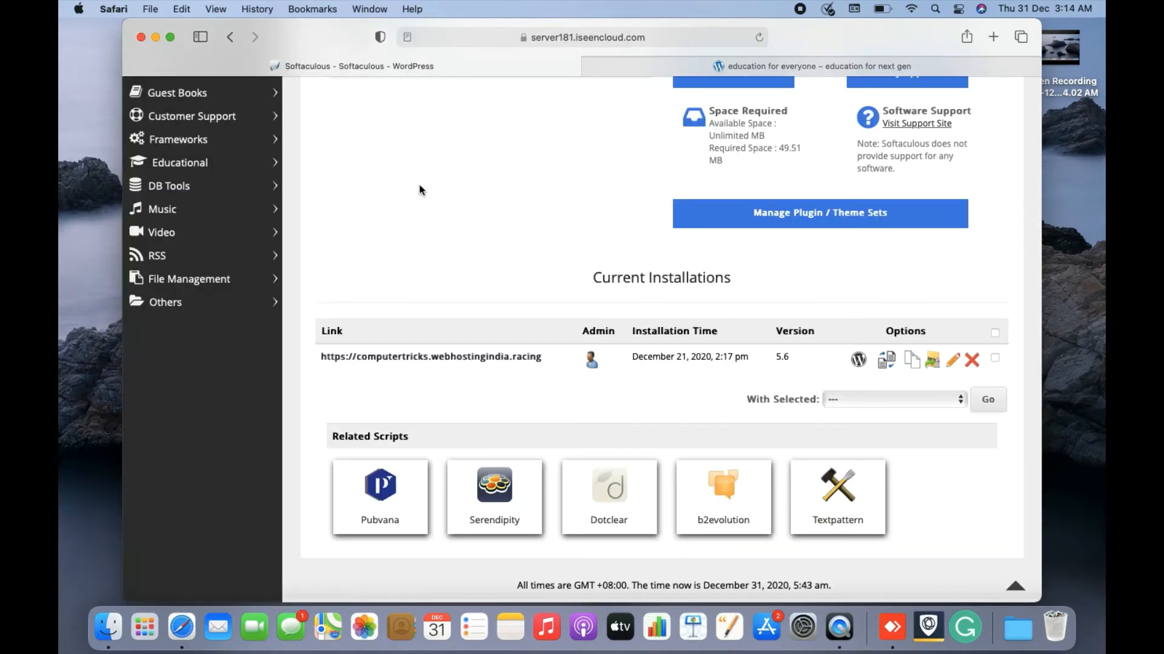
mouse_move(816, 363)
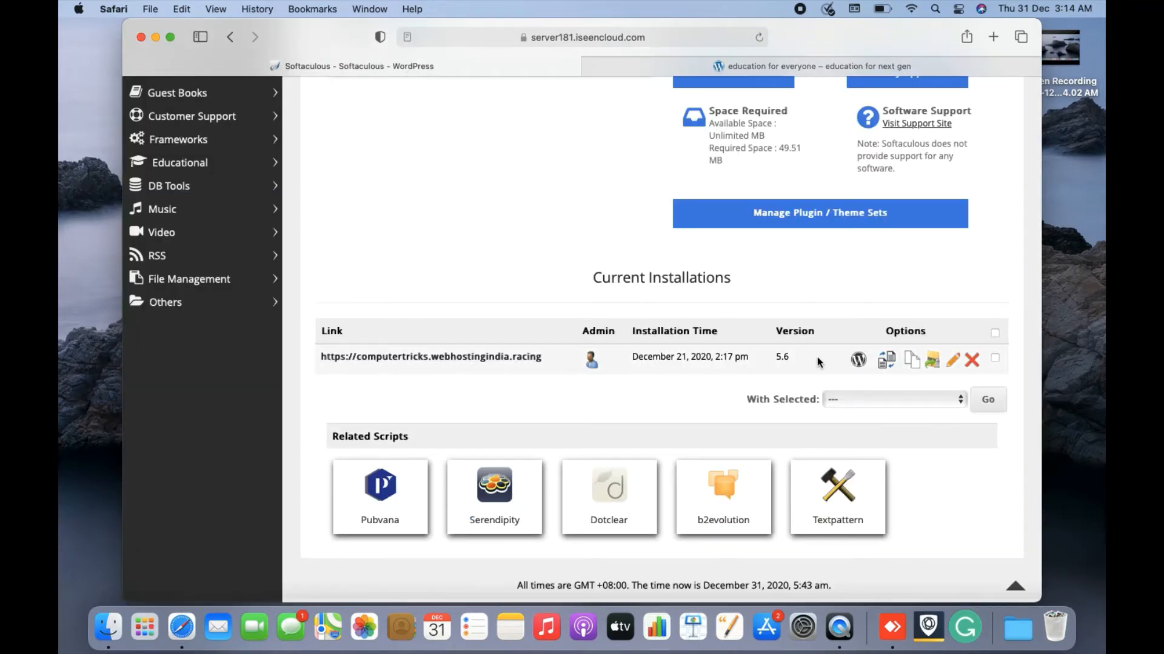
mouse_move(870, 350)
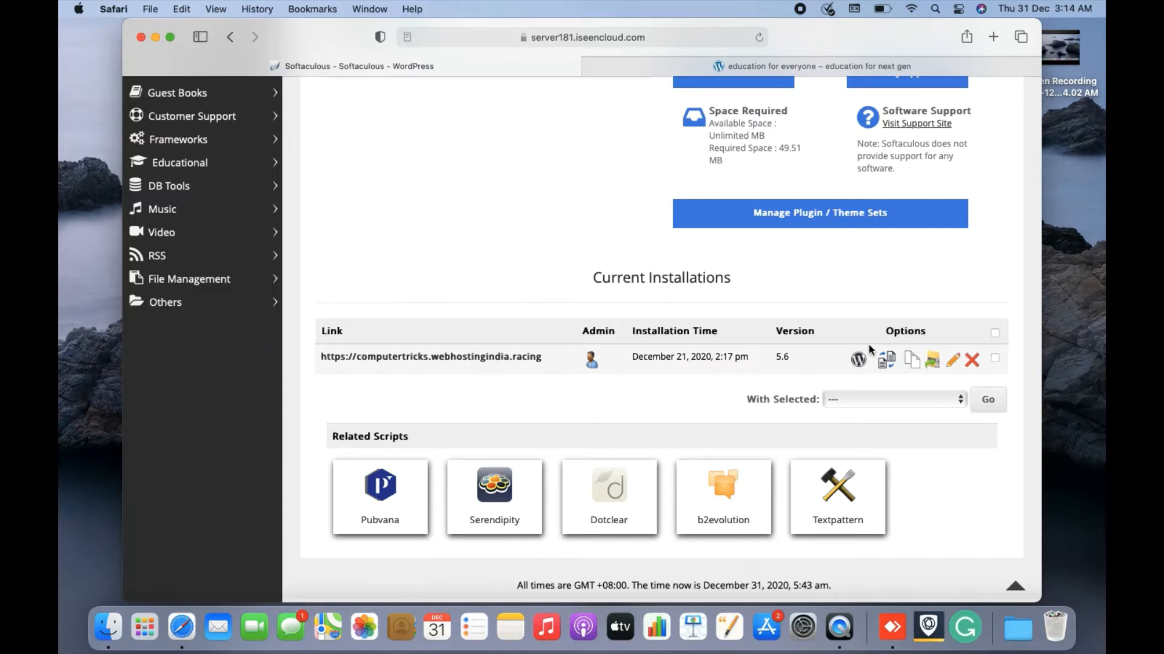
mouse_move(954, 362)
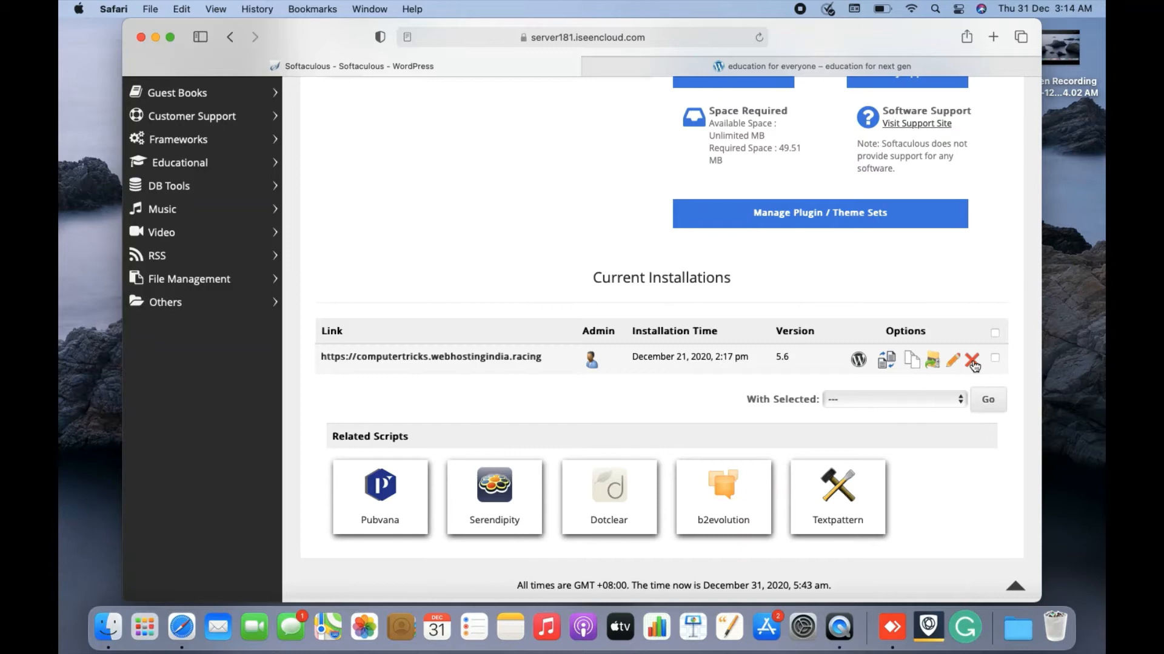
mouse_move(933, 360)
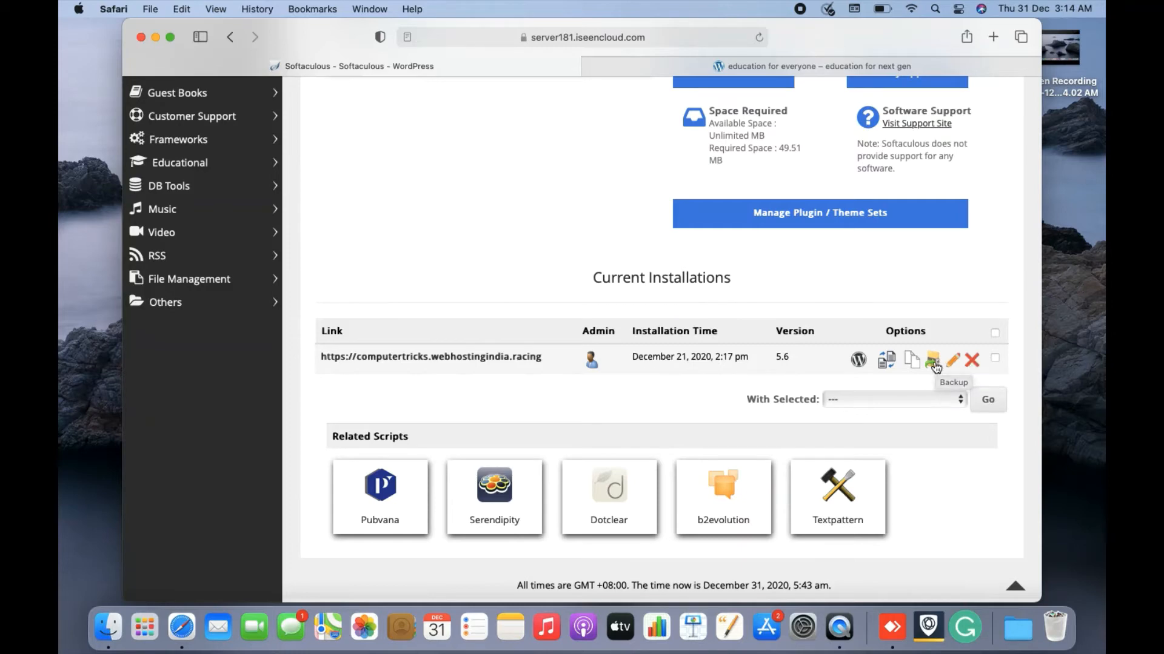
mouse_move(912, 360)
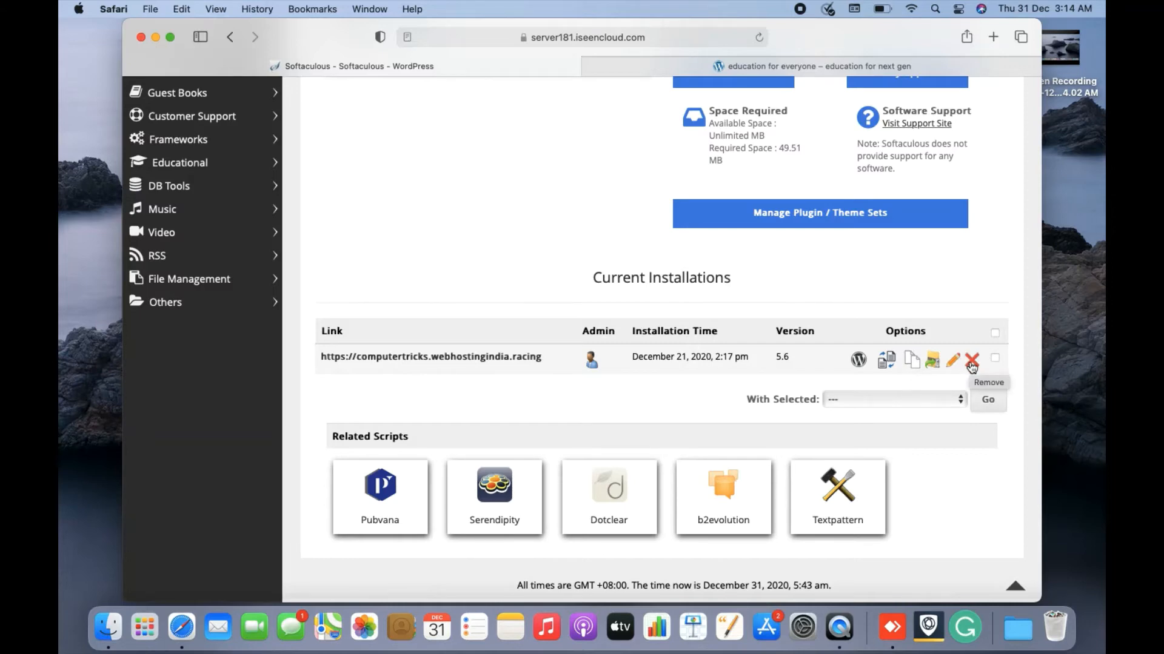
mouse_move(995, 361)
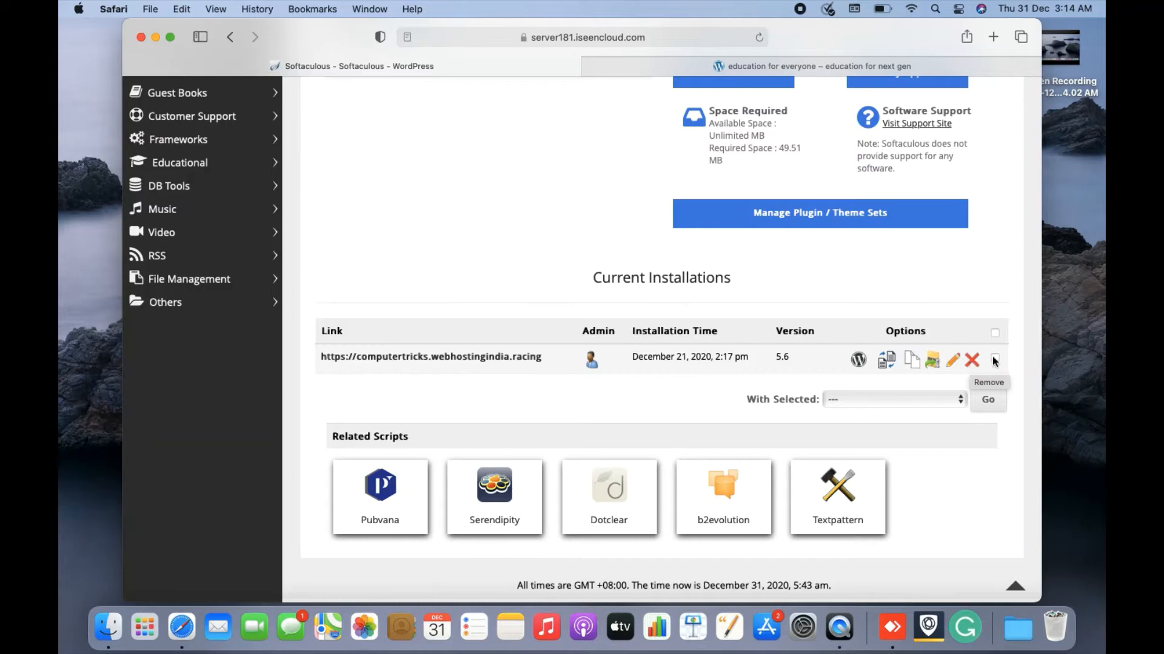
mouse_move(991, 357)
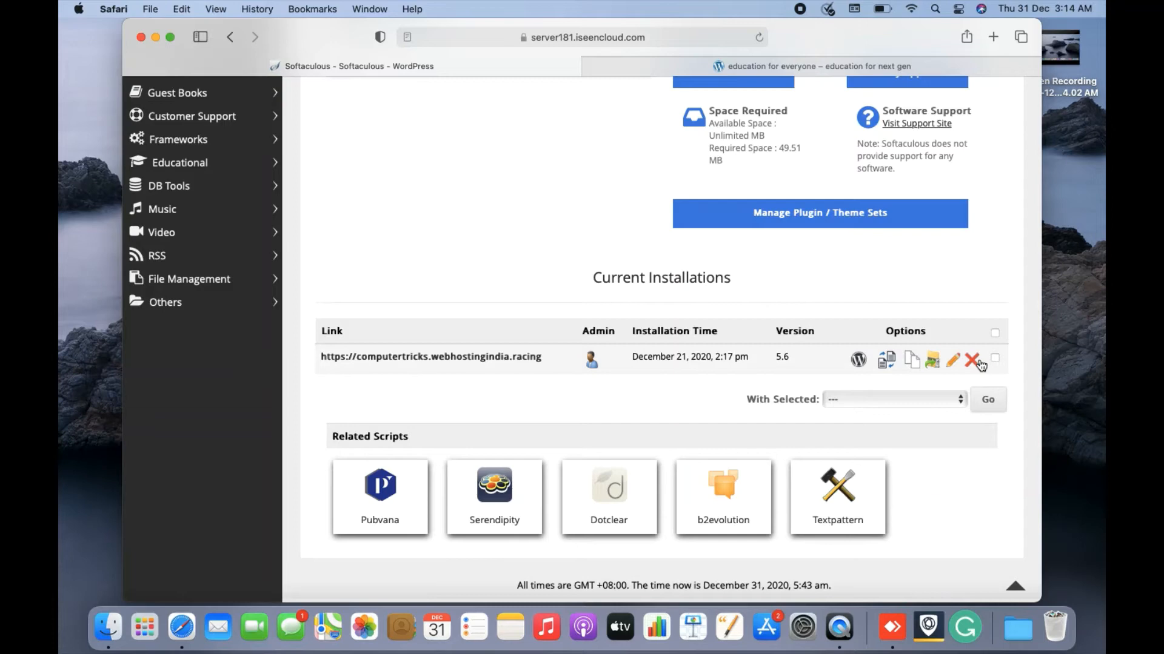
mouse_move(981, 325)
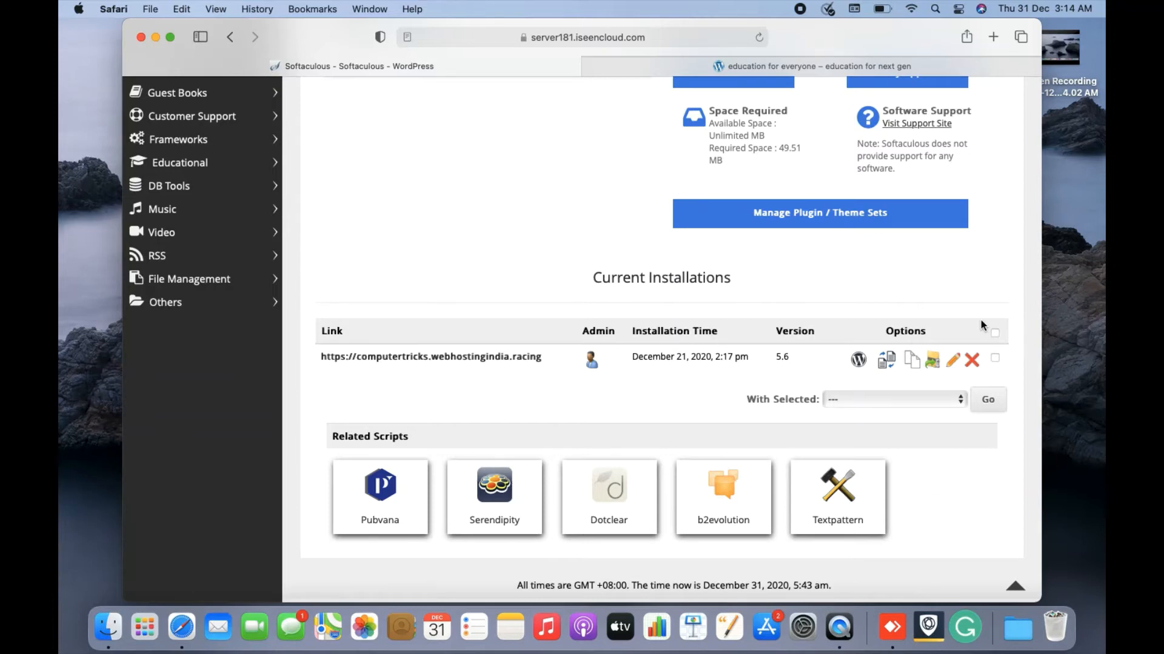
mouse_move(934, 364)
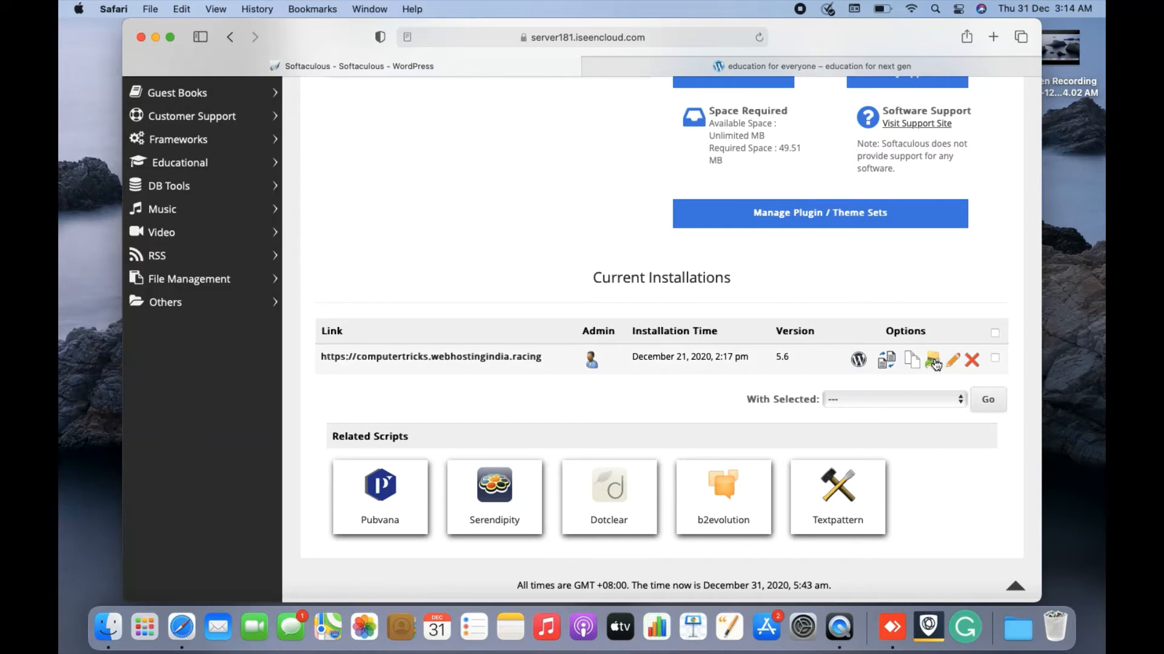
mouse_move(933, 360)
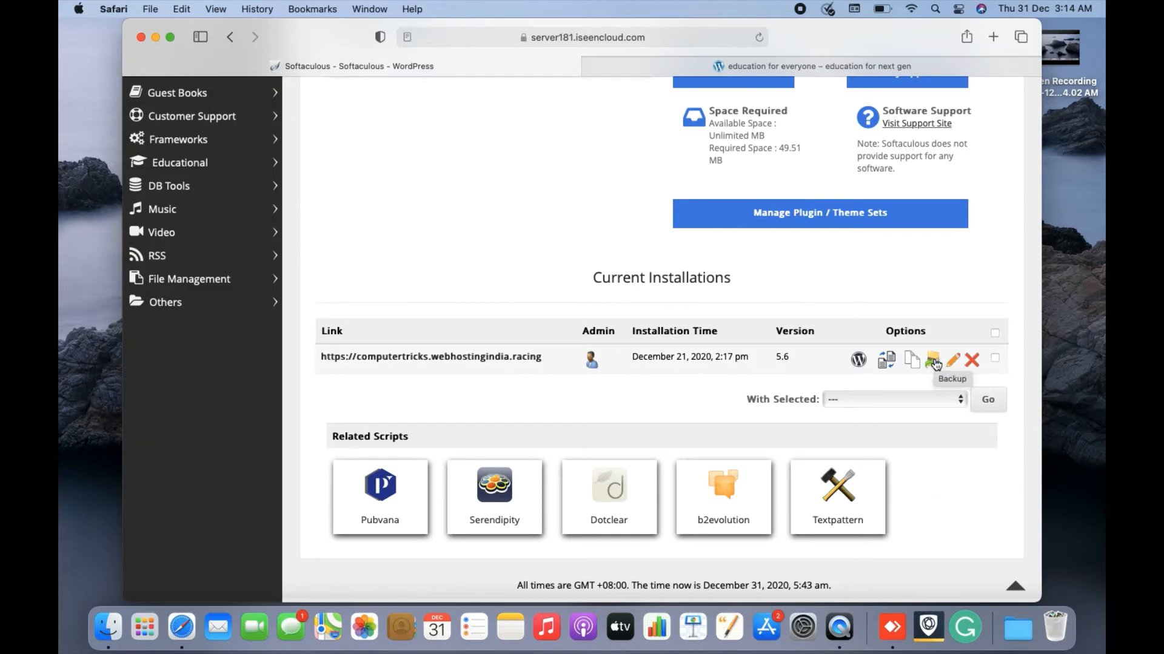
mouse_move(926, 292)
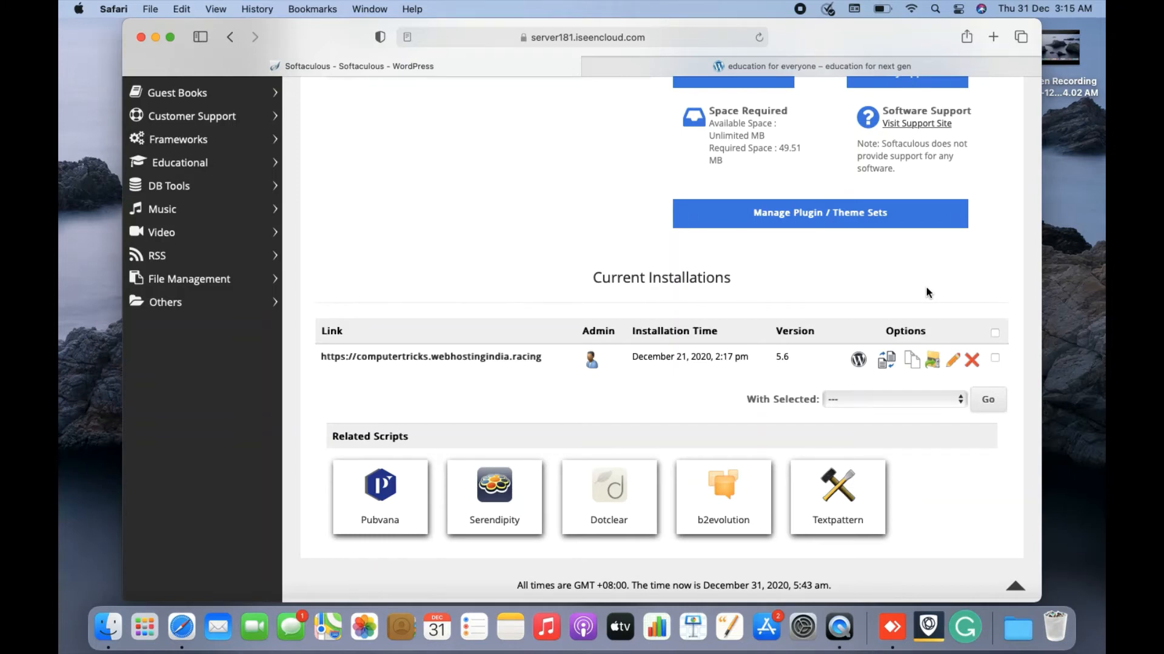
mouse_move(959, 365)
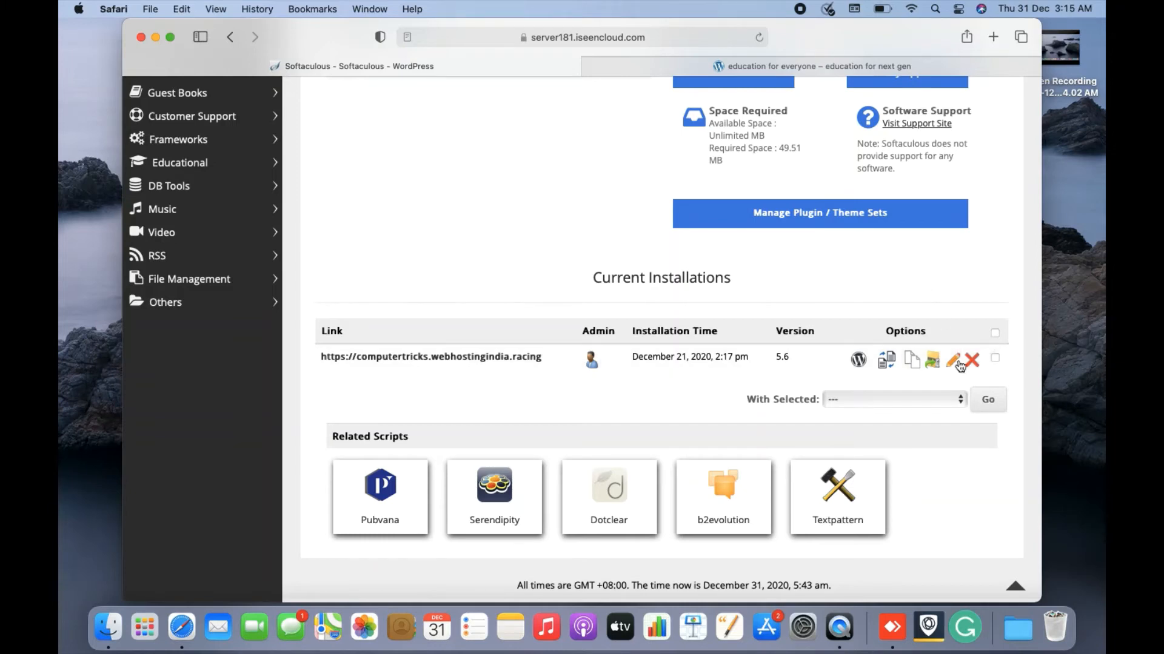
mouse_move(927, 304)
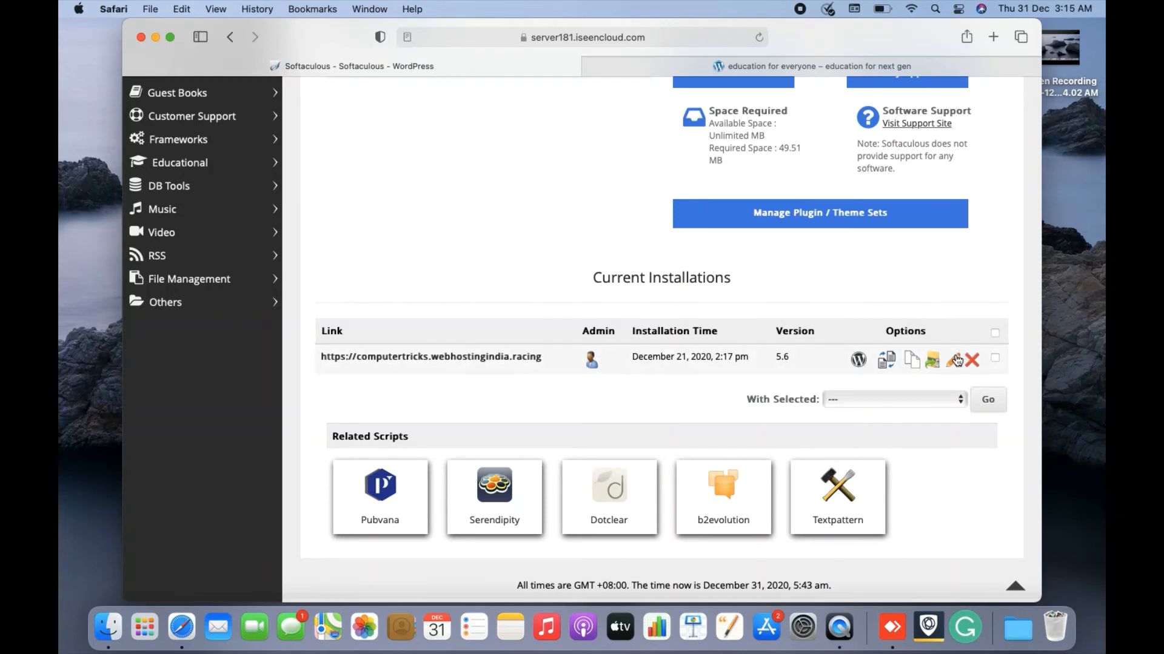
mouse_move(955, 360)
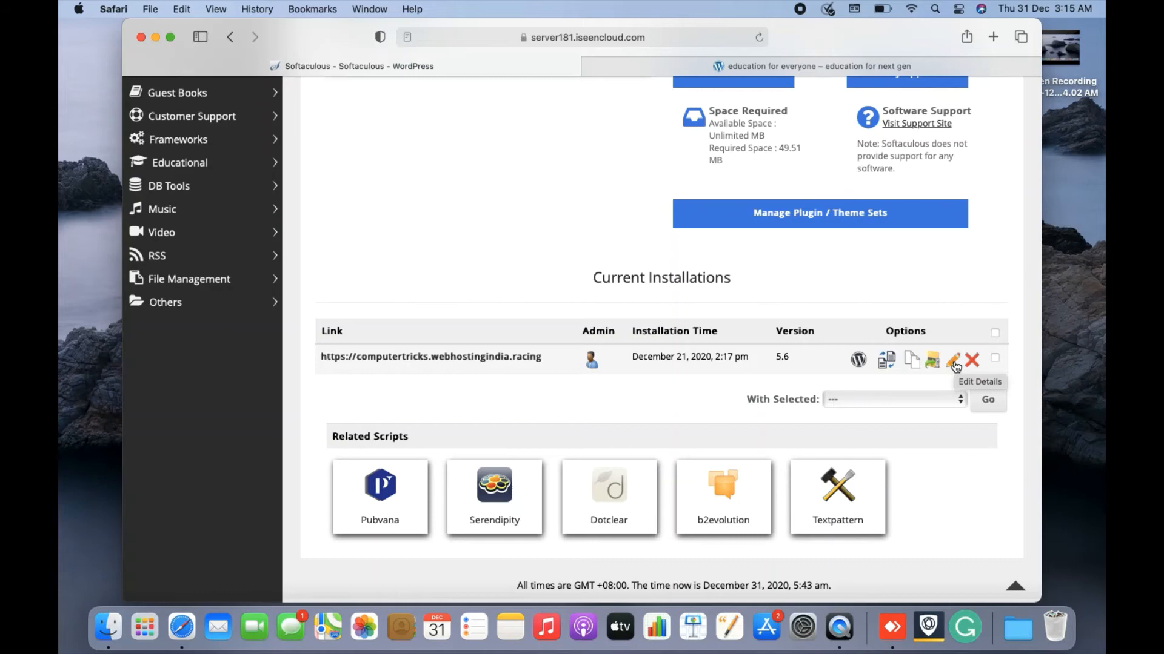
mouse_move(976, 349)
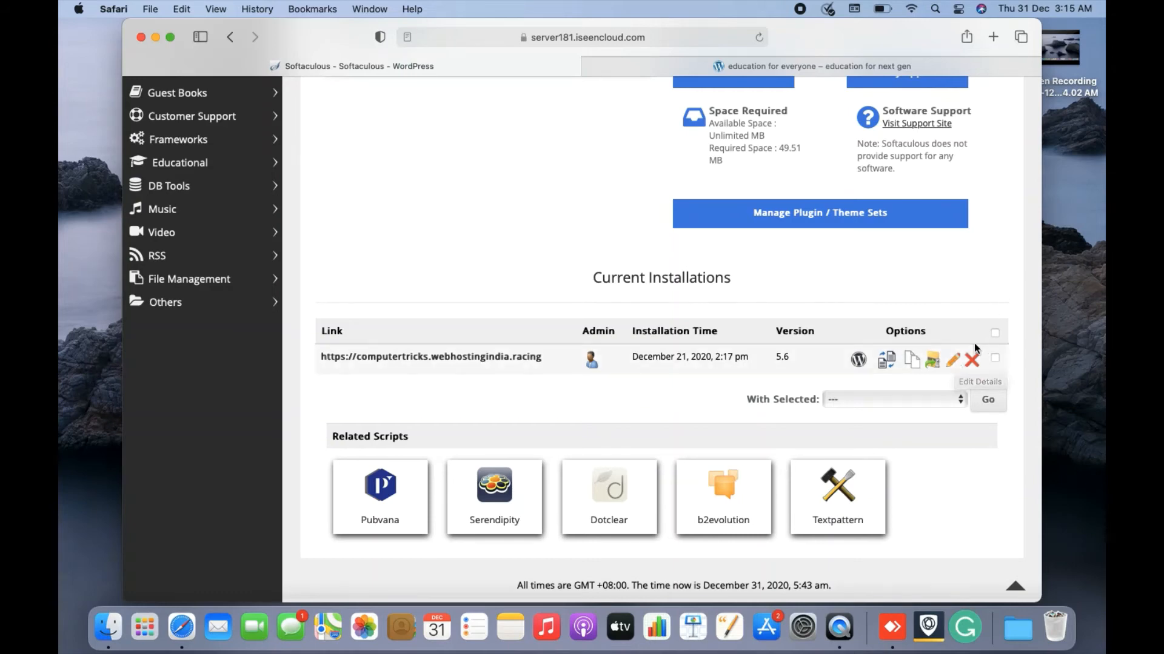
mouse_move(944, 301)
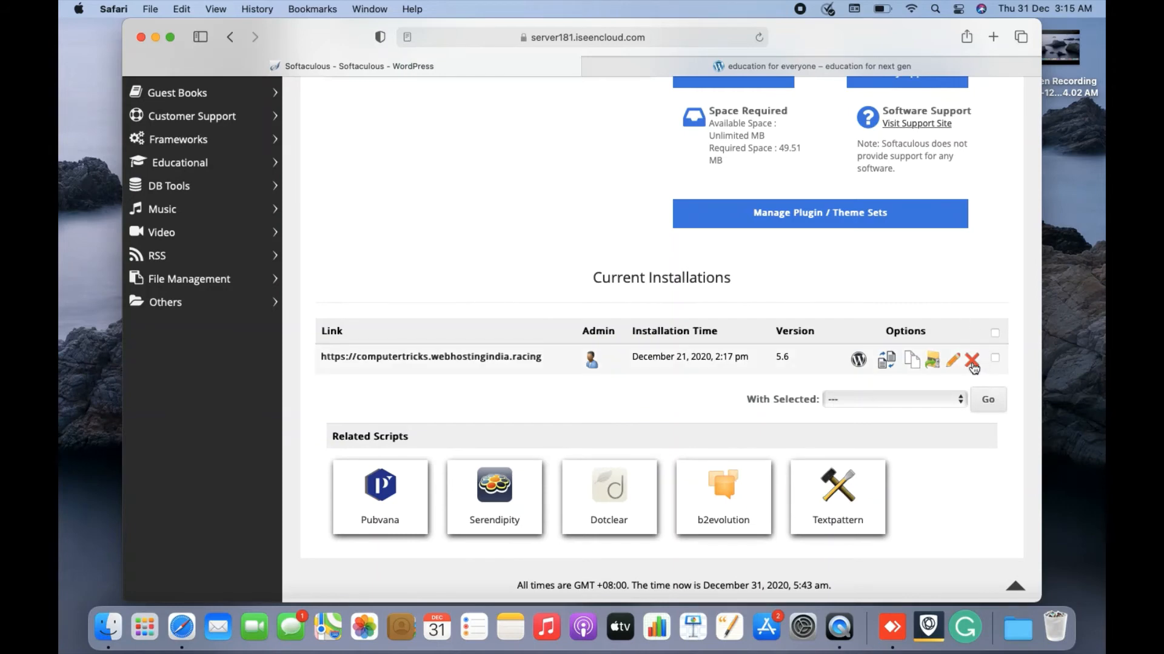
click(972, 360)
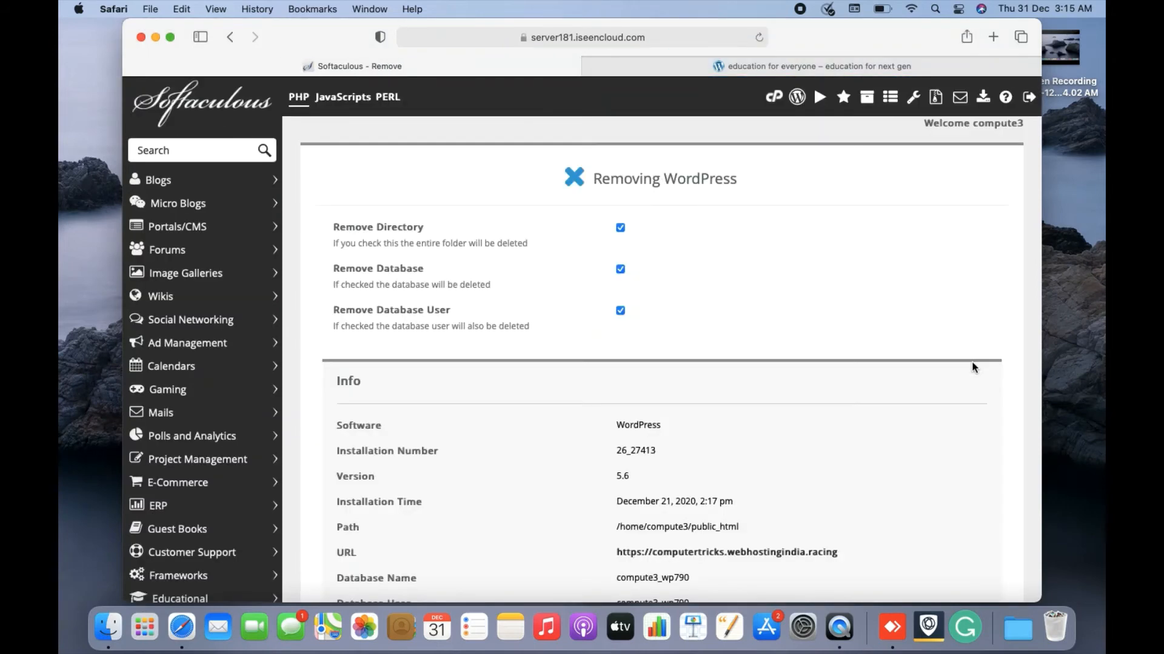
mouse_move(369, 244)
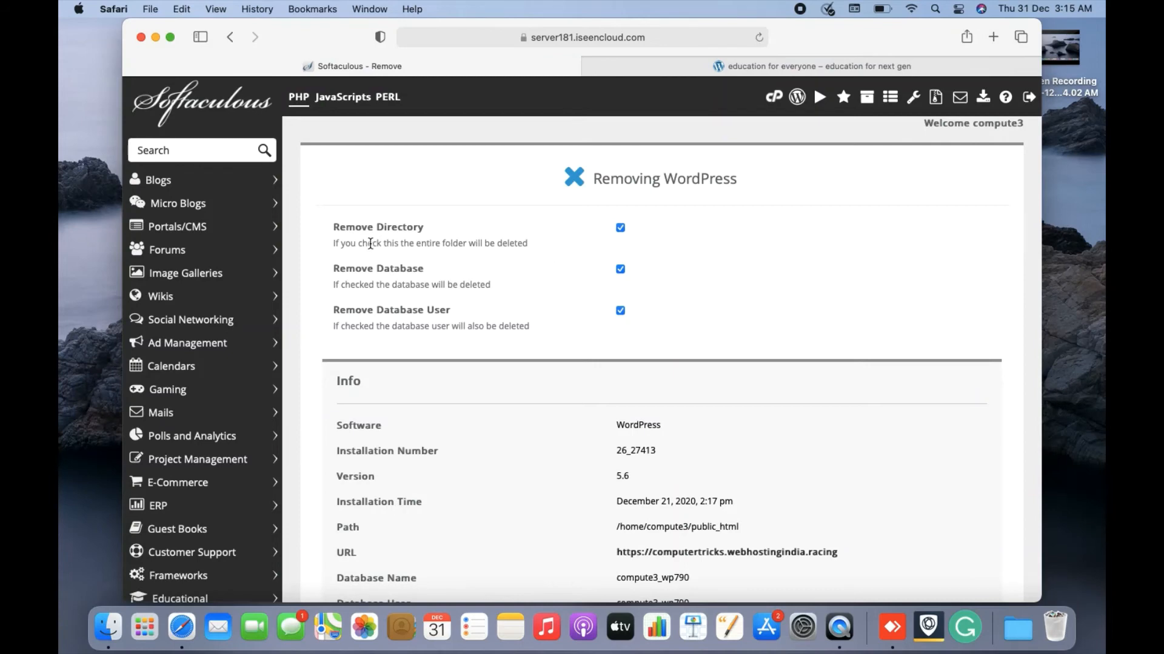
mouse_move(416, 288)
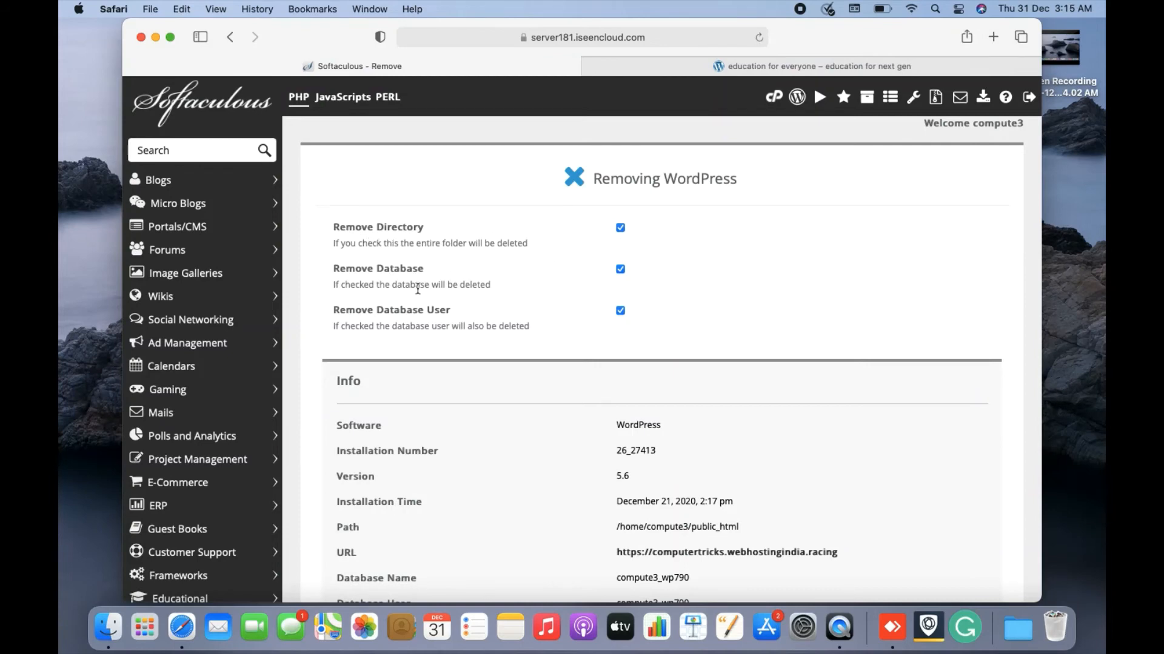
mouse_move(421, 317)
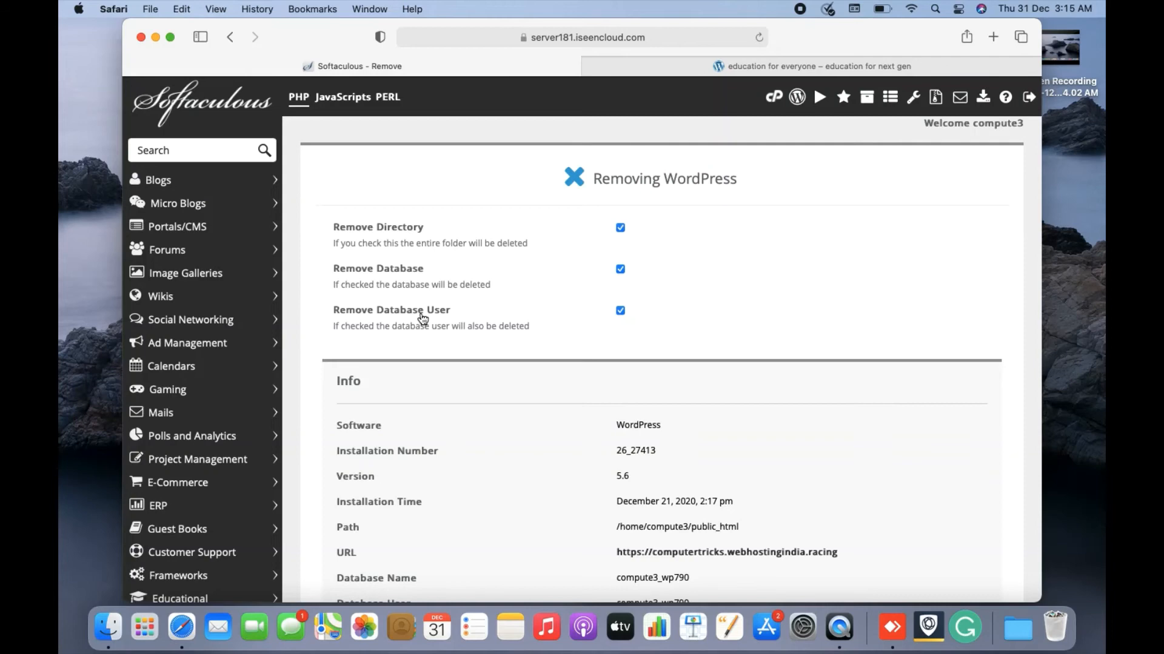
mouse_move(846, 318)
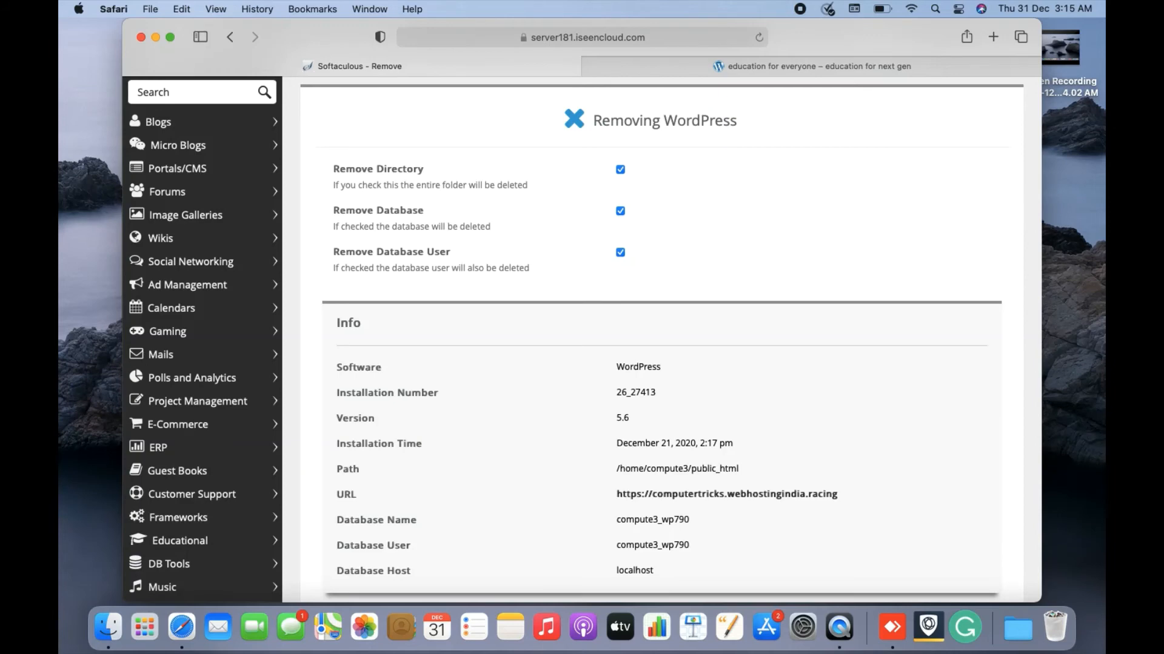
scroll(down, 3)
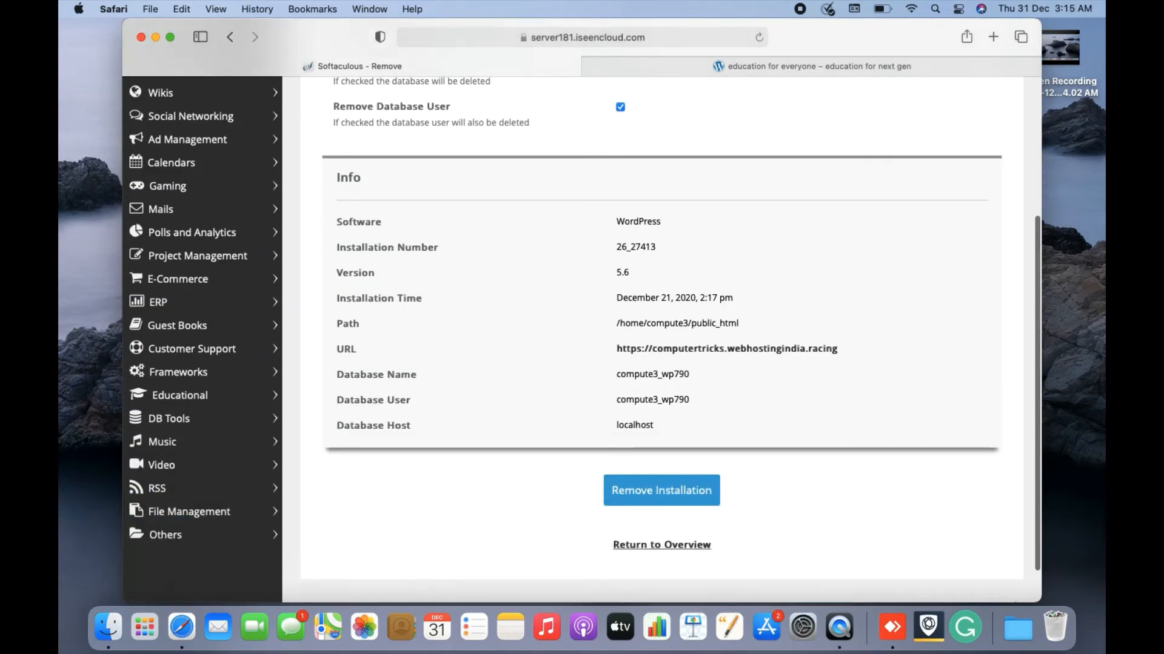
mouse_move(788, 383)
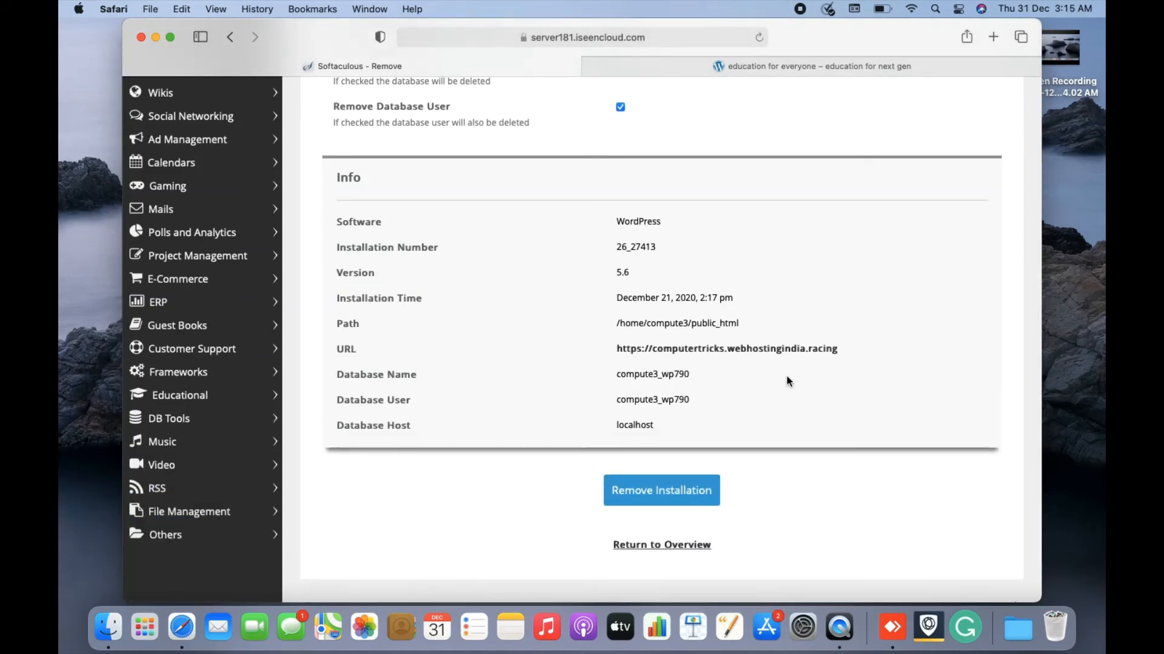
mouse_move(637, 505)
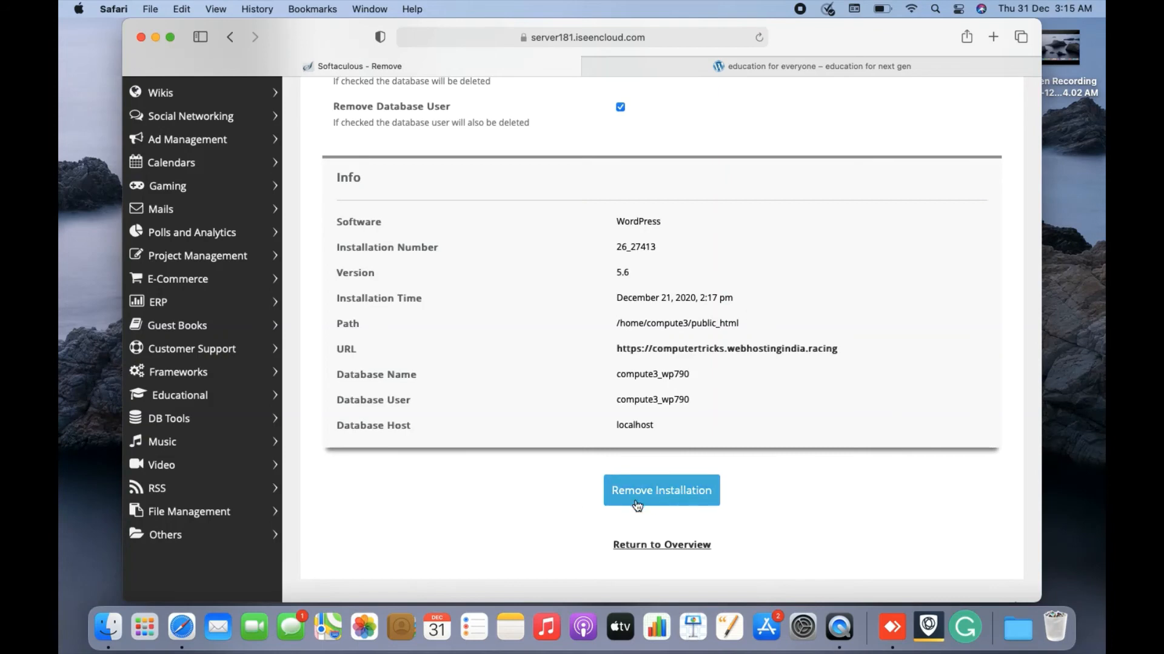
mouse_move(677, 499)
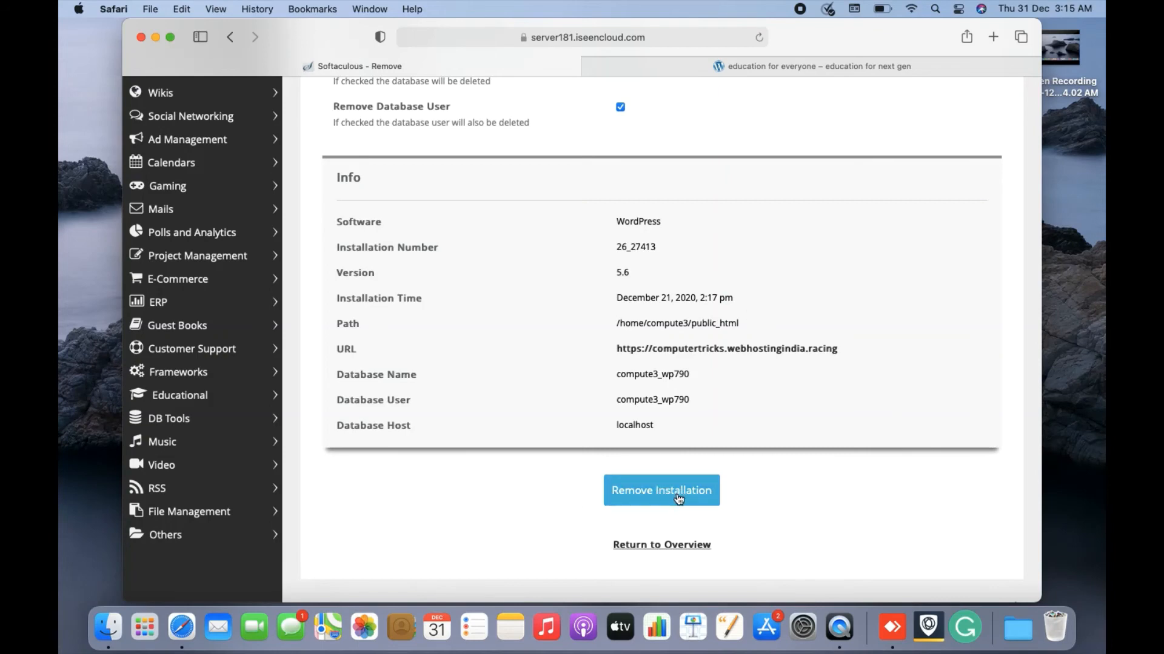
Start removing the WordPress installation to bring up the confirmation warning.
click(661, 490)
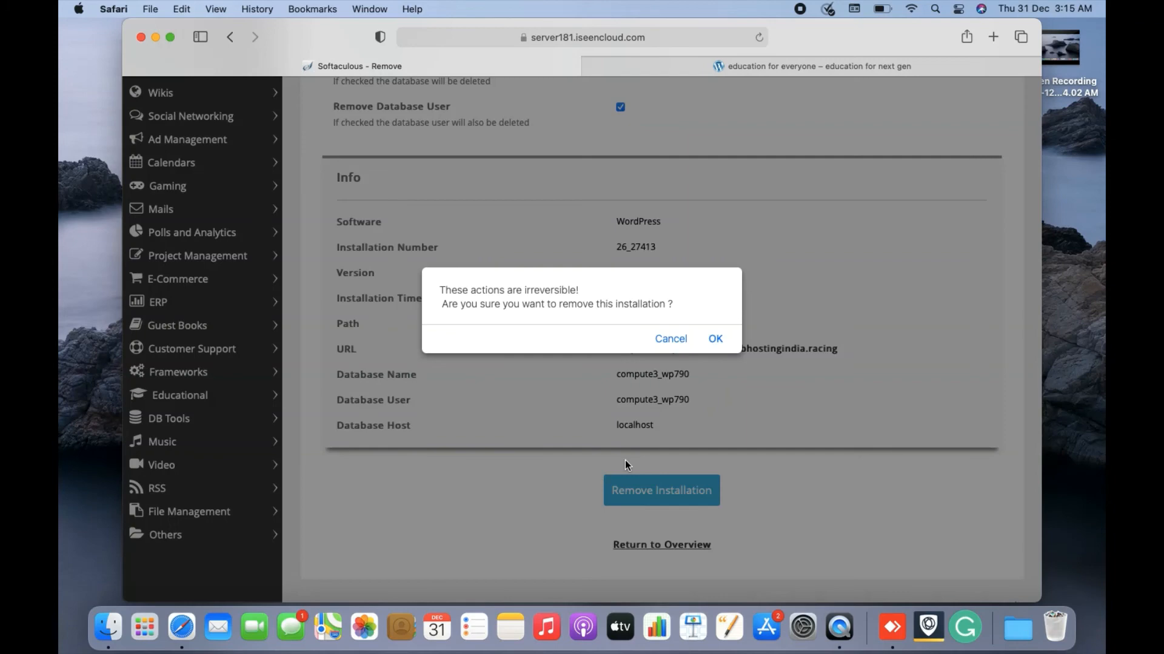
mouse_move(447, 290)
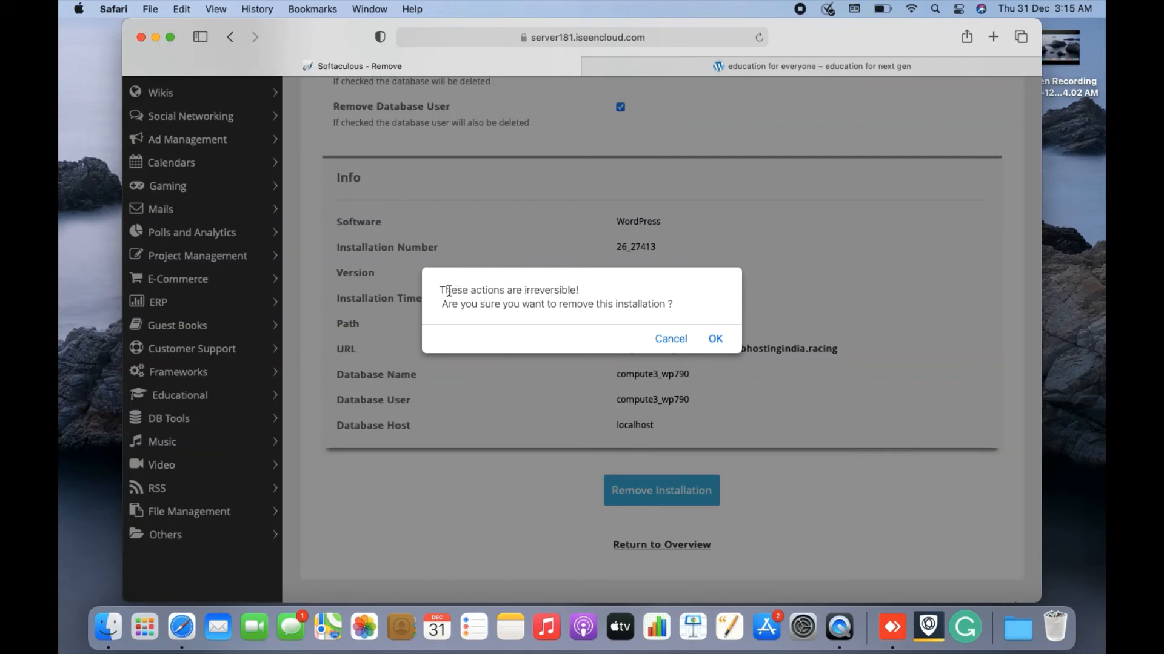
mouse_move(545, 292)
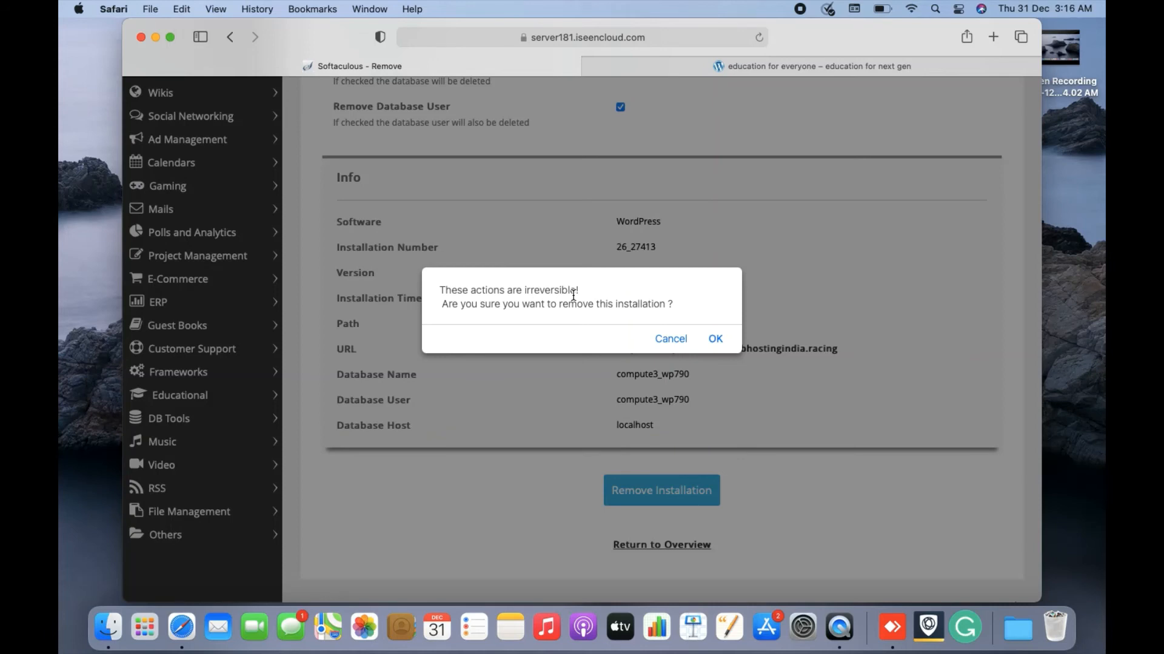
mouse_move(675, 297)
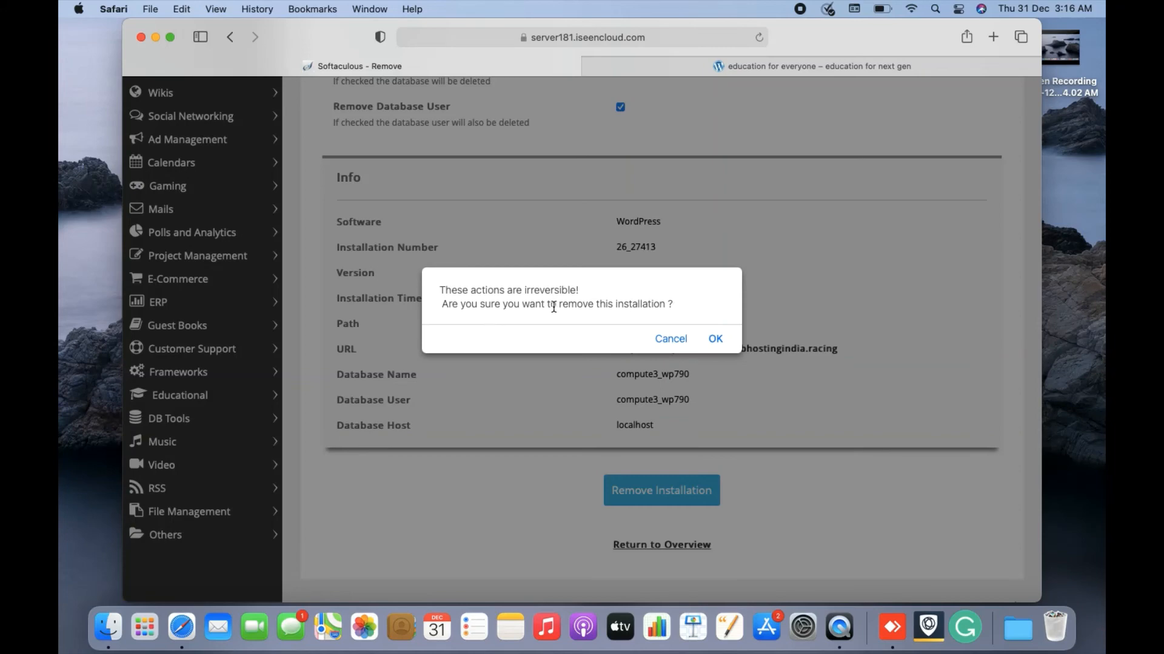
mouse_move(711, 307)
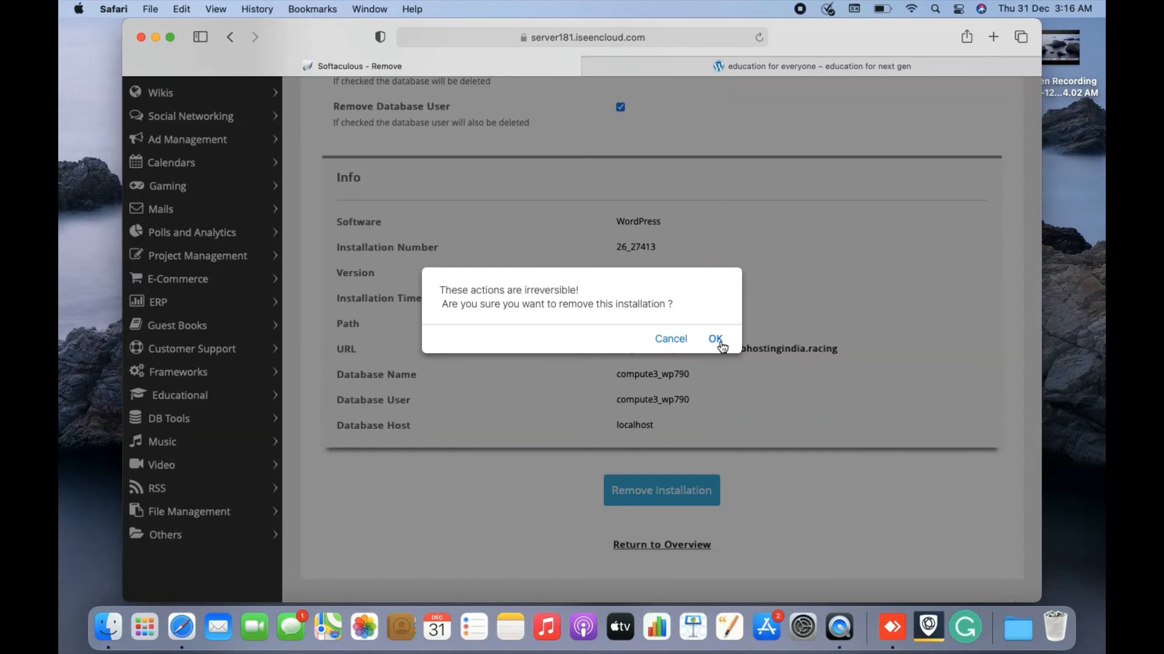
Confirm deleting the computertricks WordPress installation with OK.
click(714, 339)
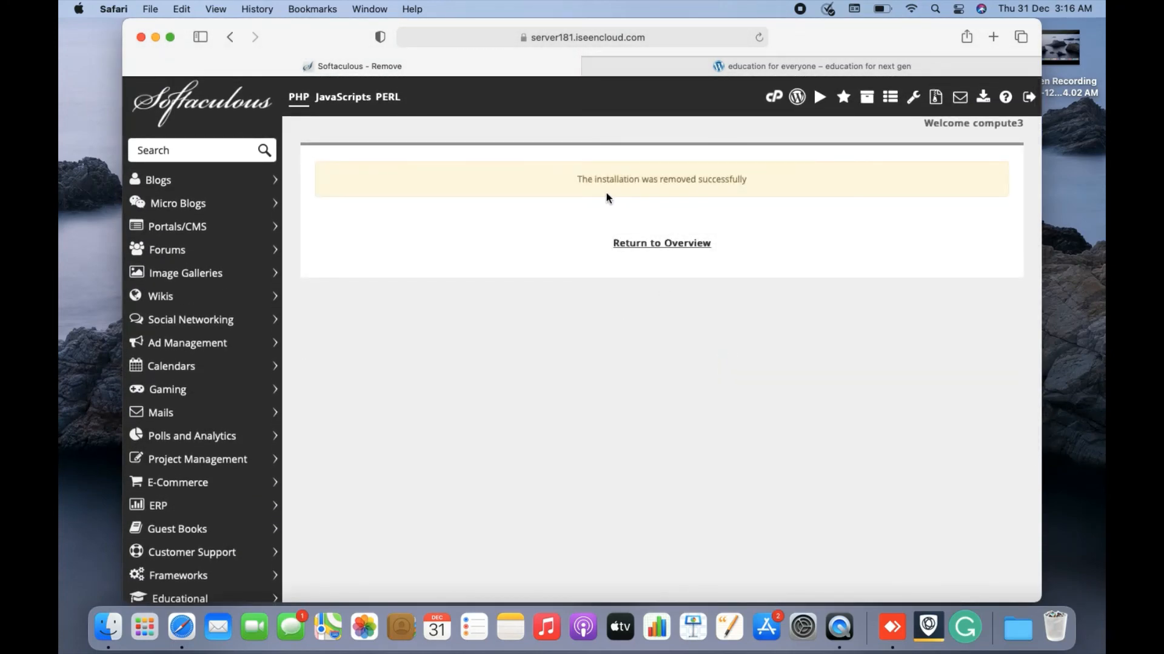
mouse_move(694, 189)
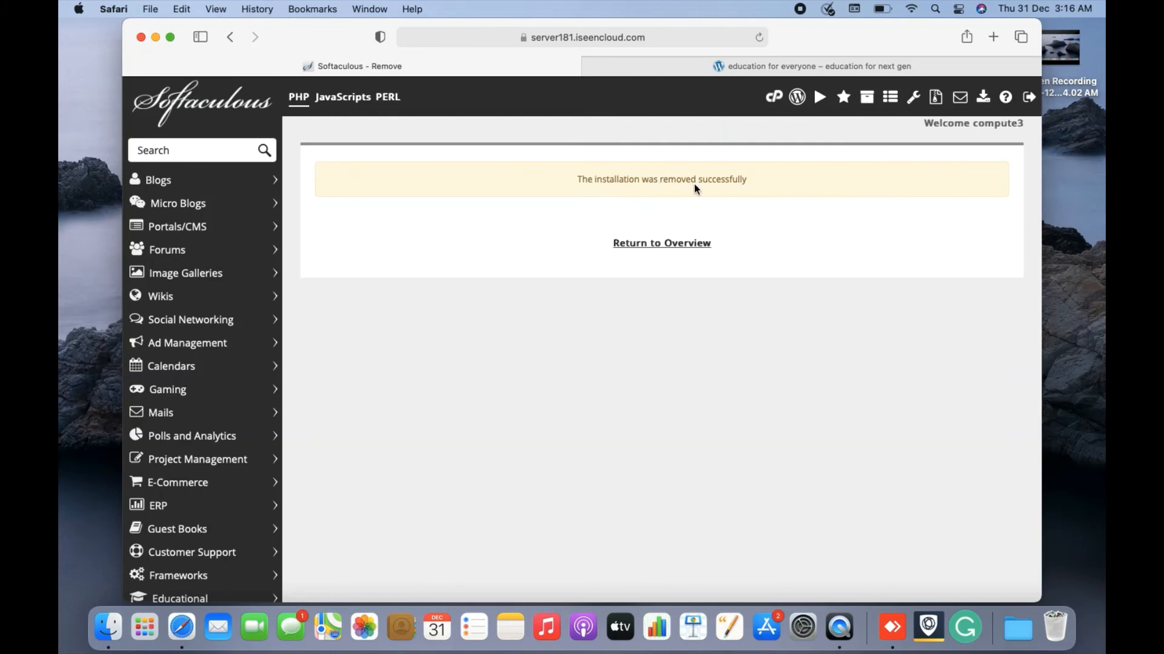
mouse_move(751, 189)
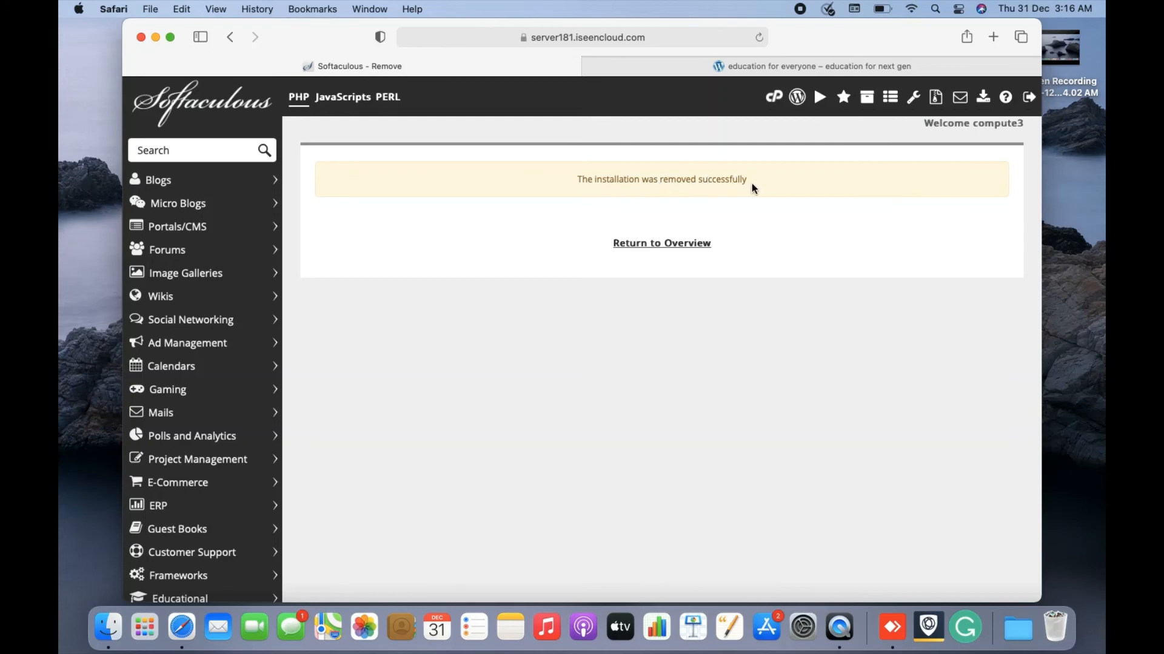
mouse_move(660, 244)
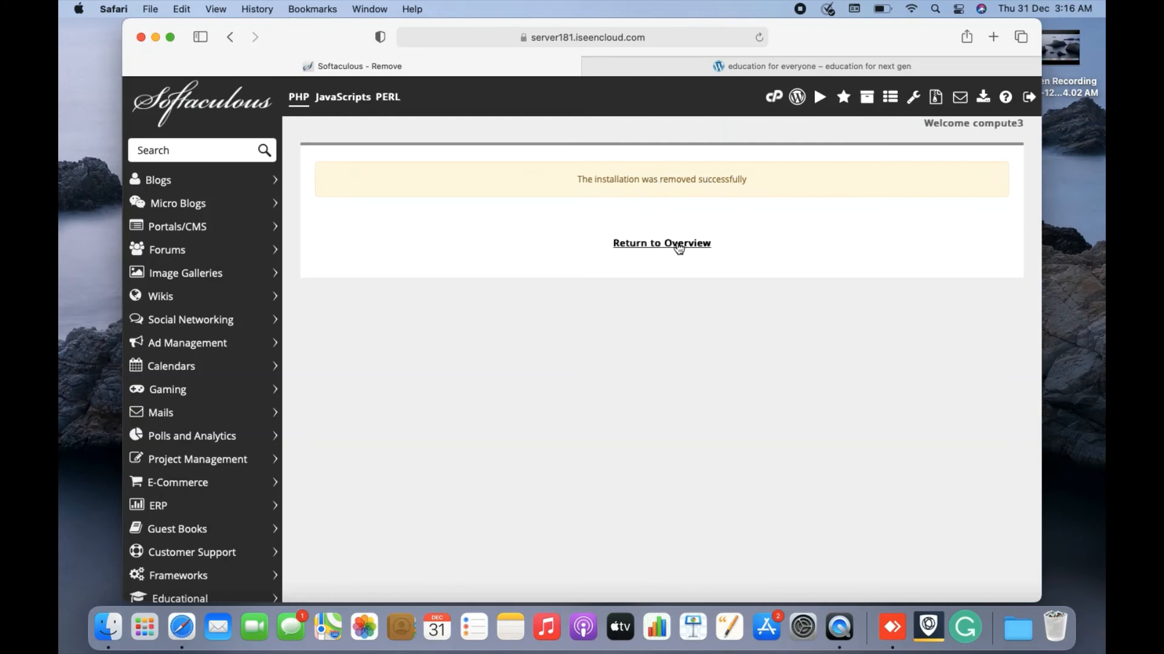
Return to the WordPress overview and scroll down to its related scripts.
click(660, 243)
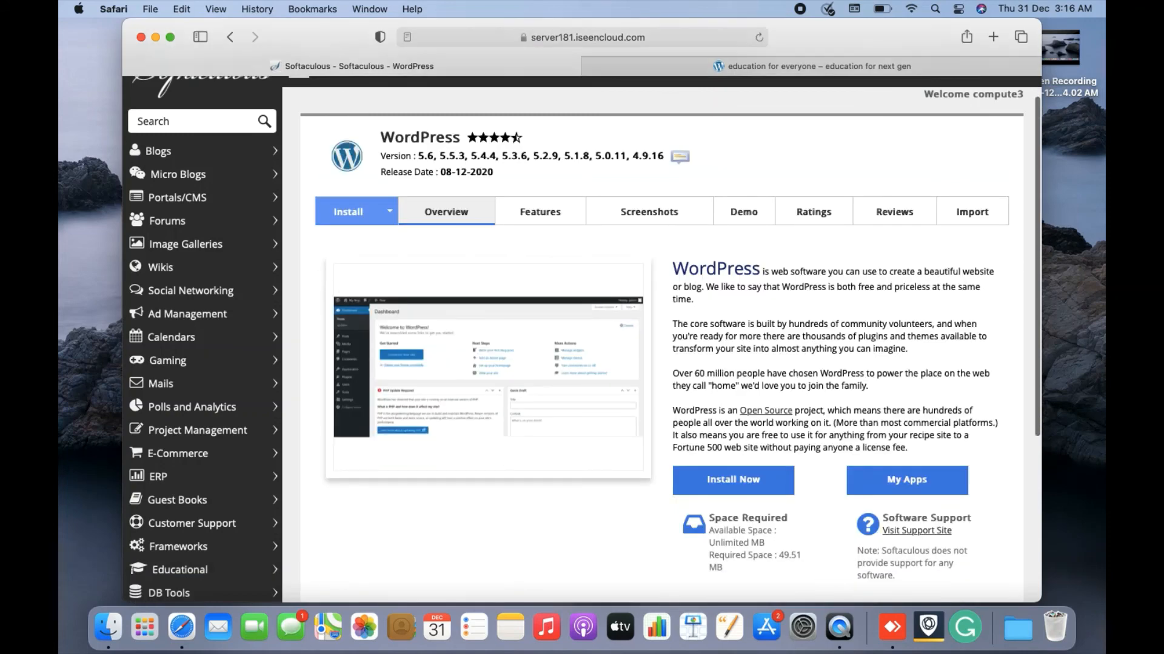
scroll(down, 3)
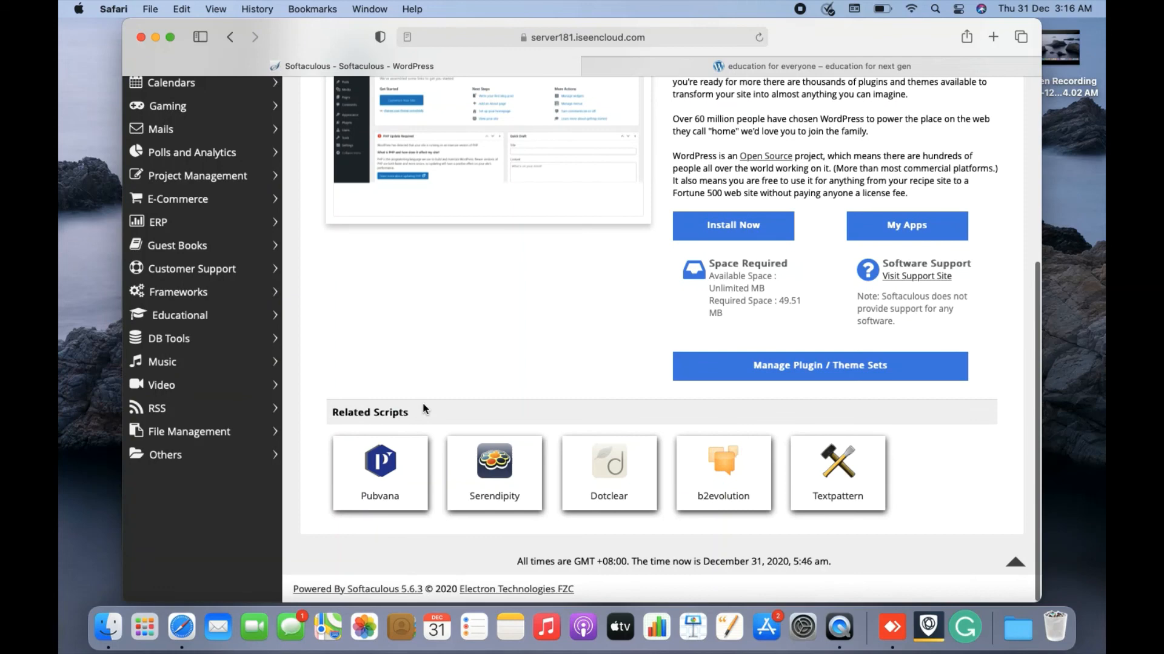
mouse_move(518, 383)
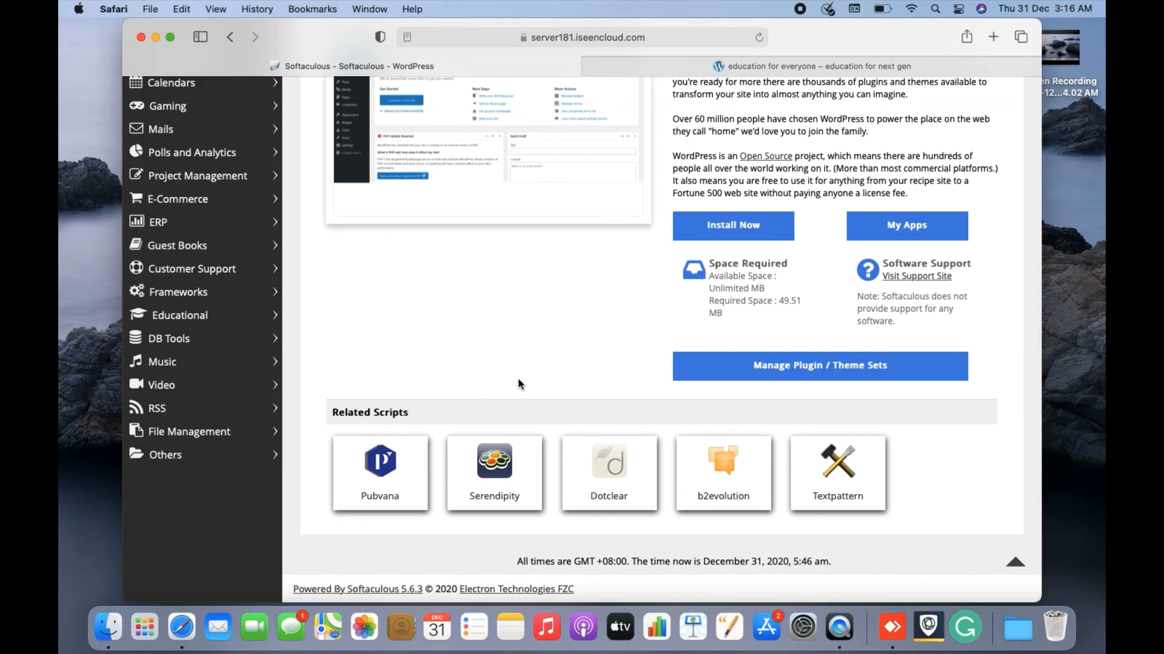